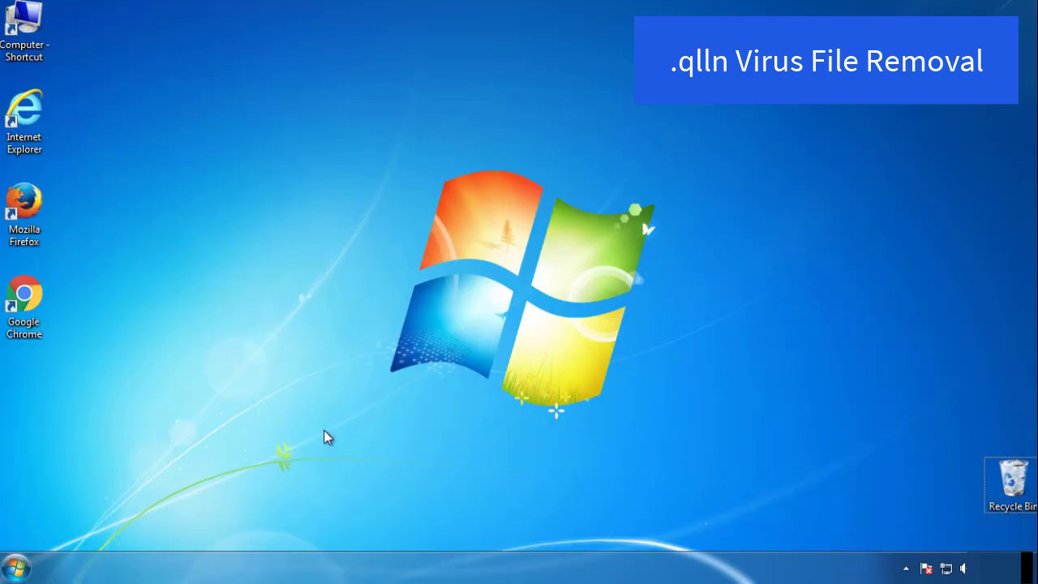
- Enable minimal Safe boot on msconfig's Boot tab and restart into Safe Mode
click(15, 567)
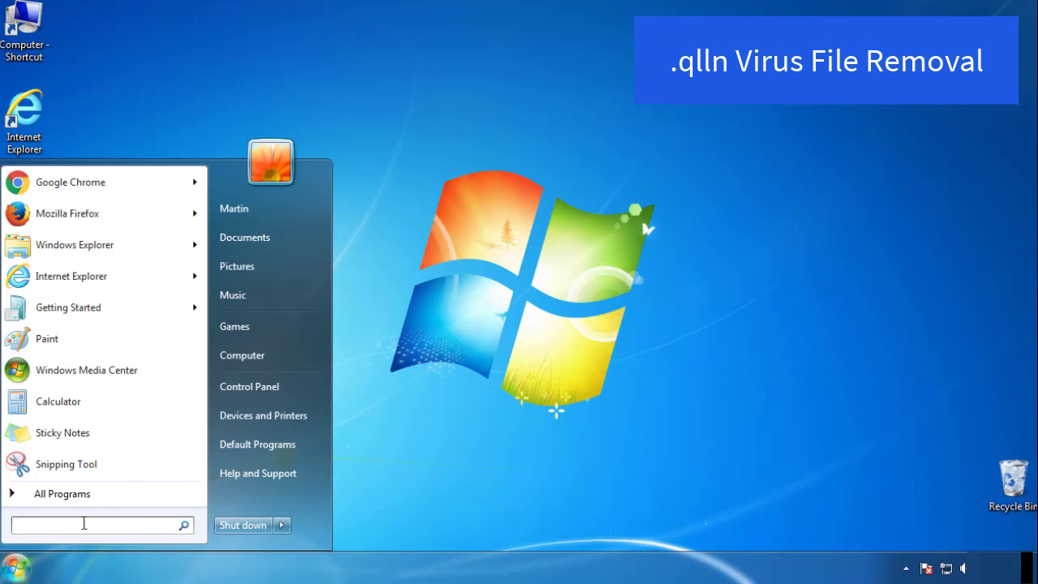
text(mscon)
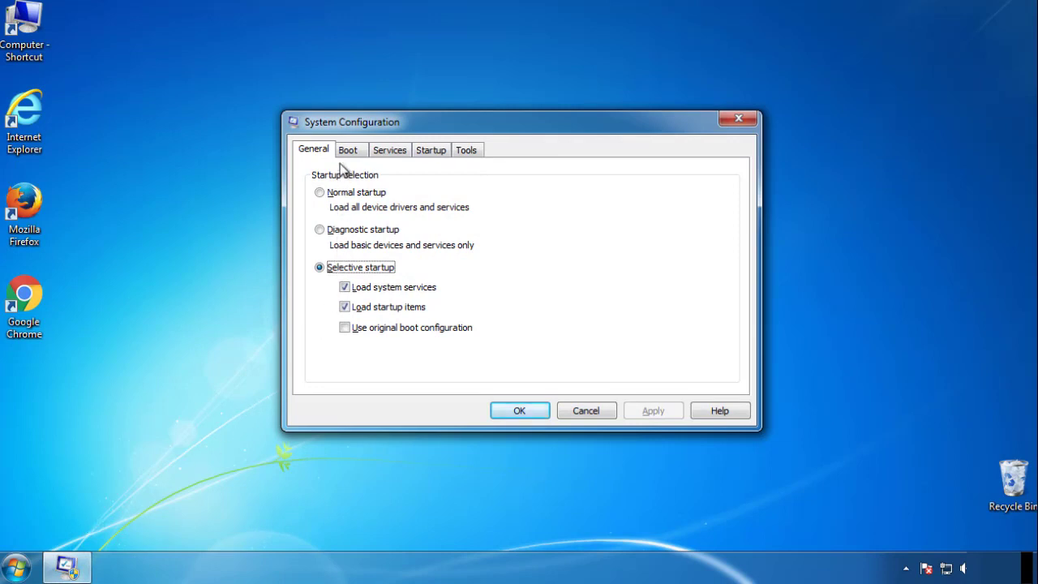
click(348, 149)
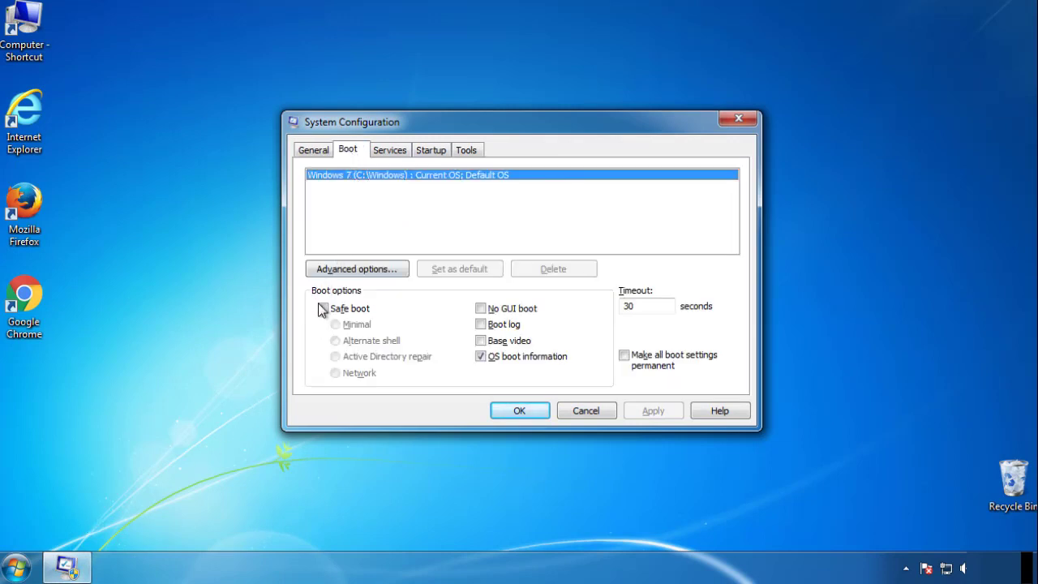
click(323, 308)
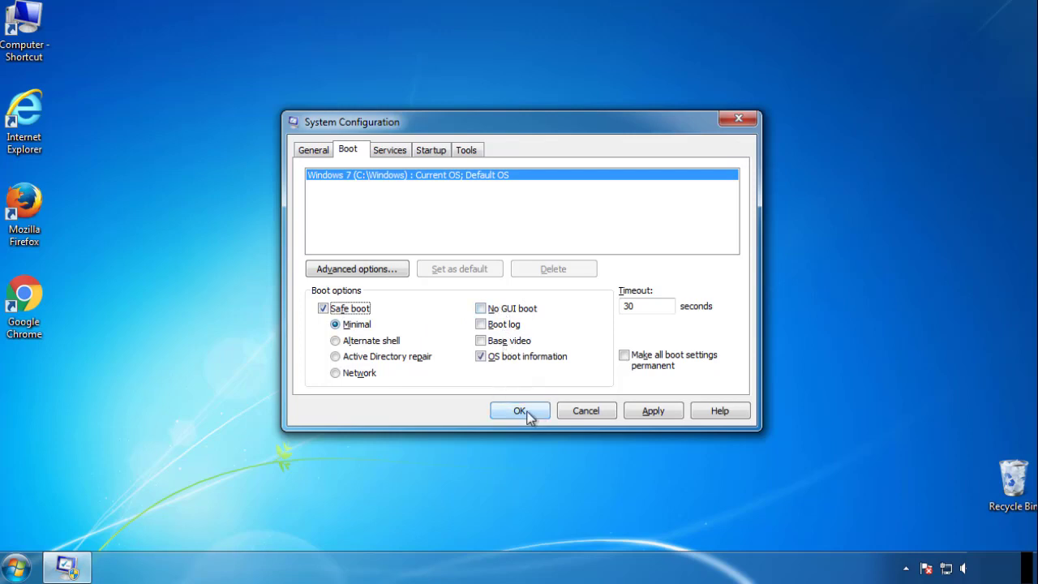
click(520, 410)
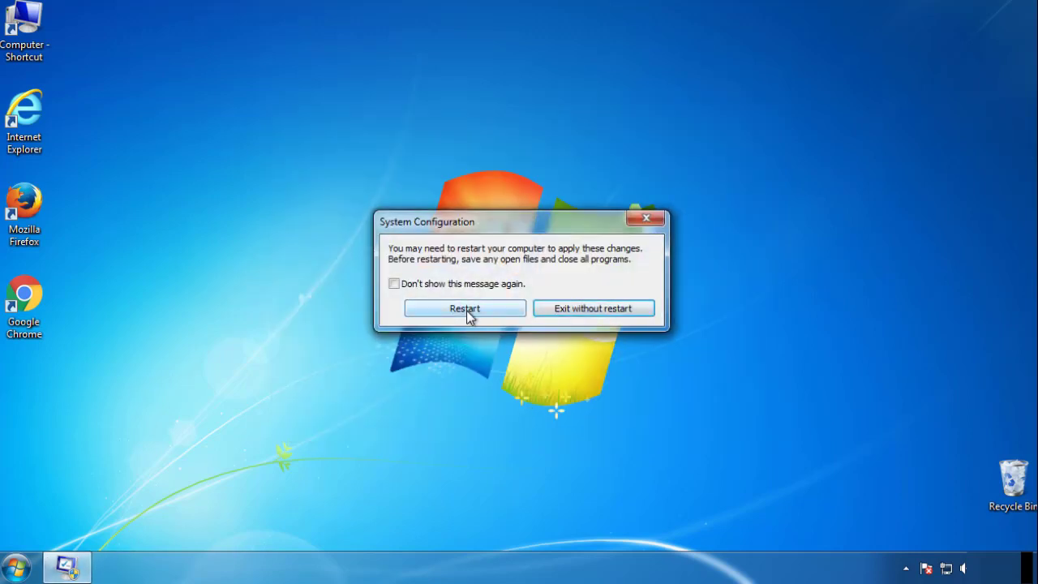
click(465, 309)
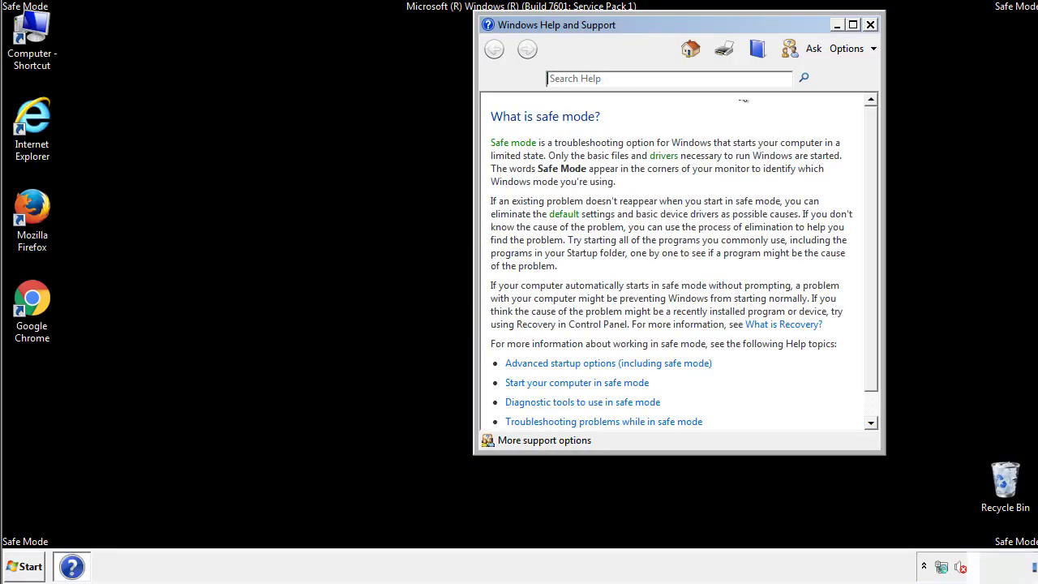
- Close Help and turn on 'Show hidden files, folders and drives' in Folder Options
click(870, 24)
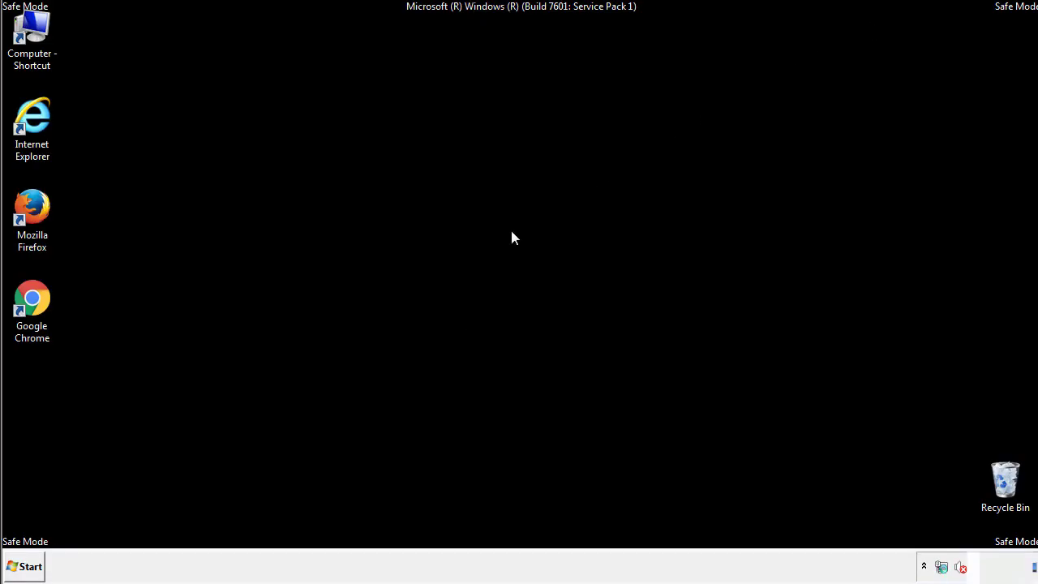
click(24, 566)
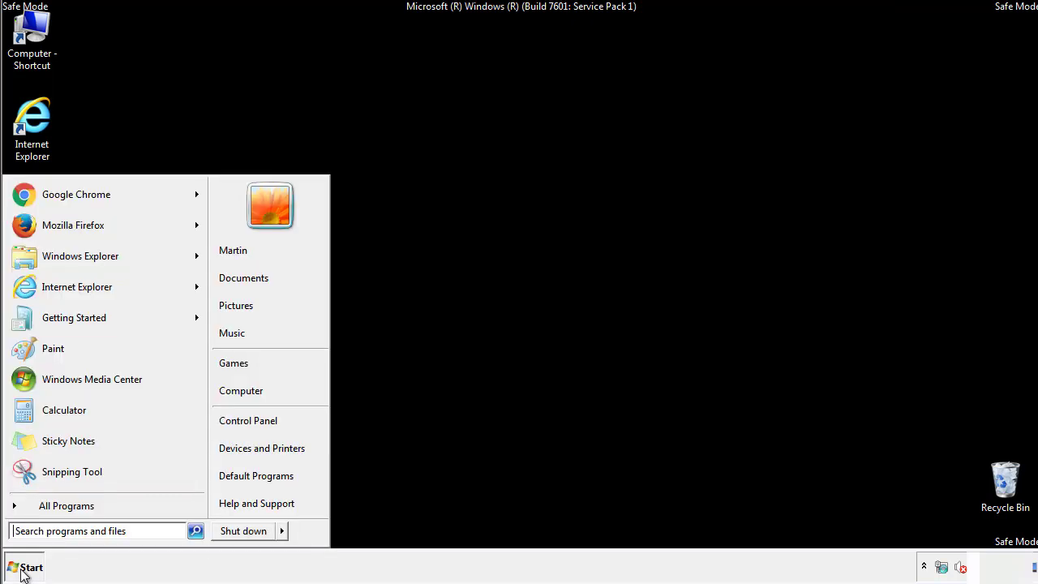
click(24, 566)
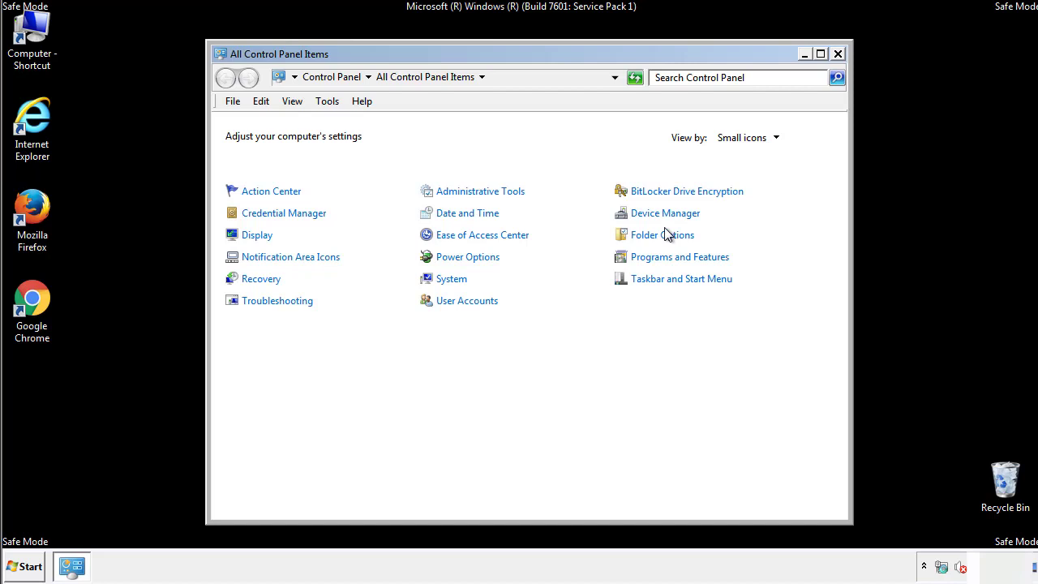
click(662, 234)
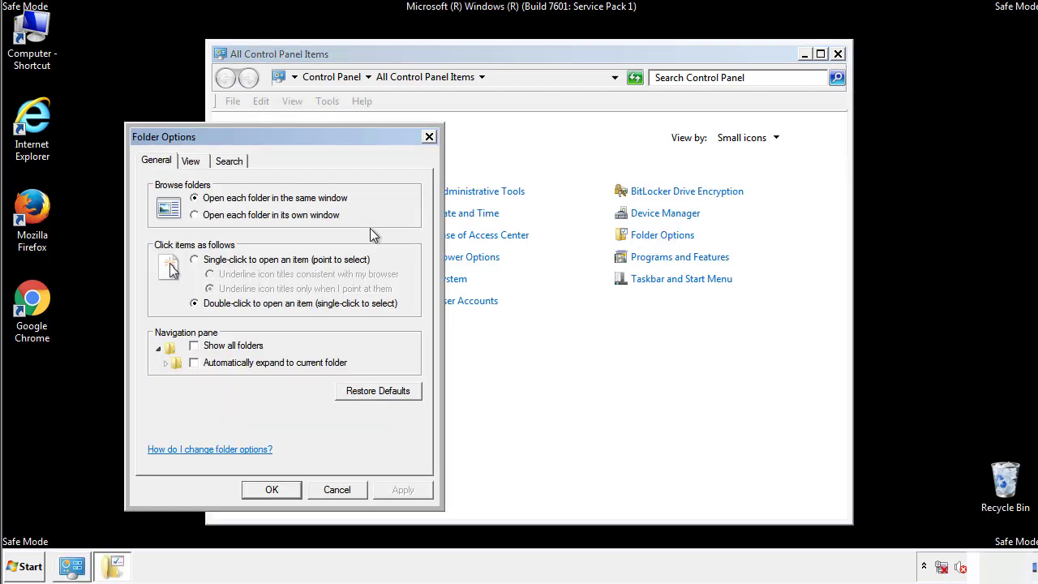
click(191, 161)
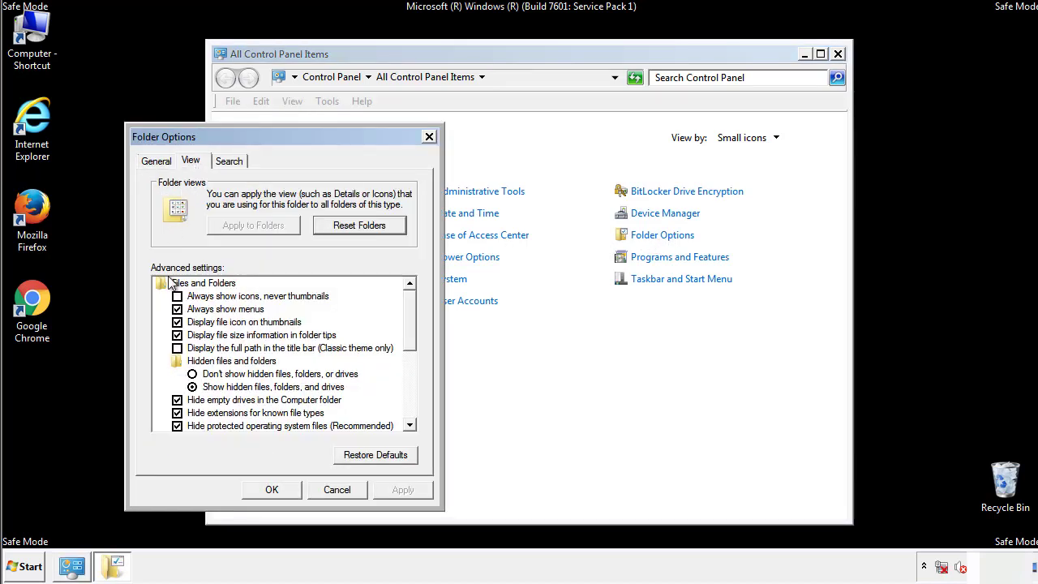
click(193, 387)
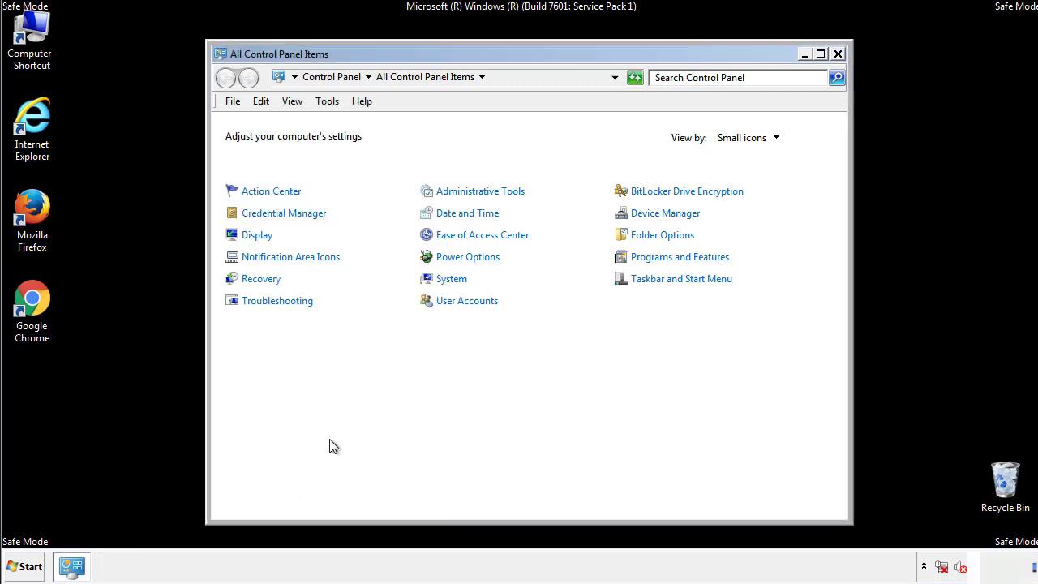
click(838, 54)
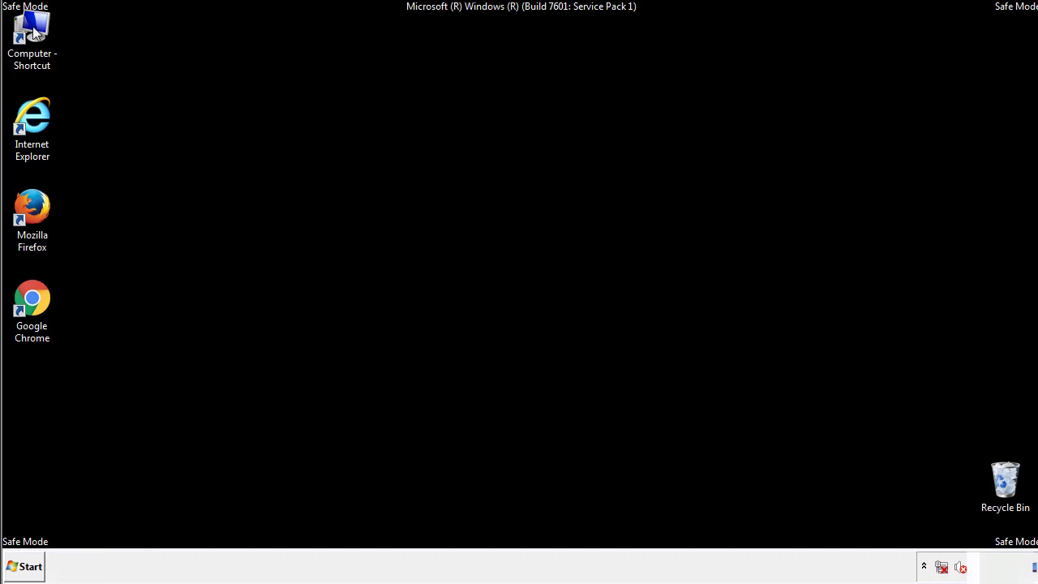
- Browse from Computer through C:\Windows\System32\drivers into the etc folder
double_click(31, 36)
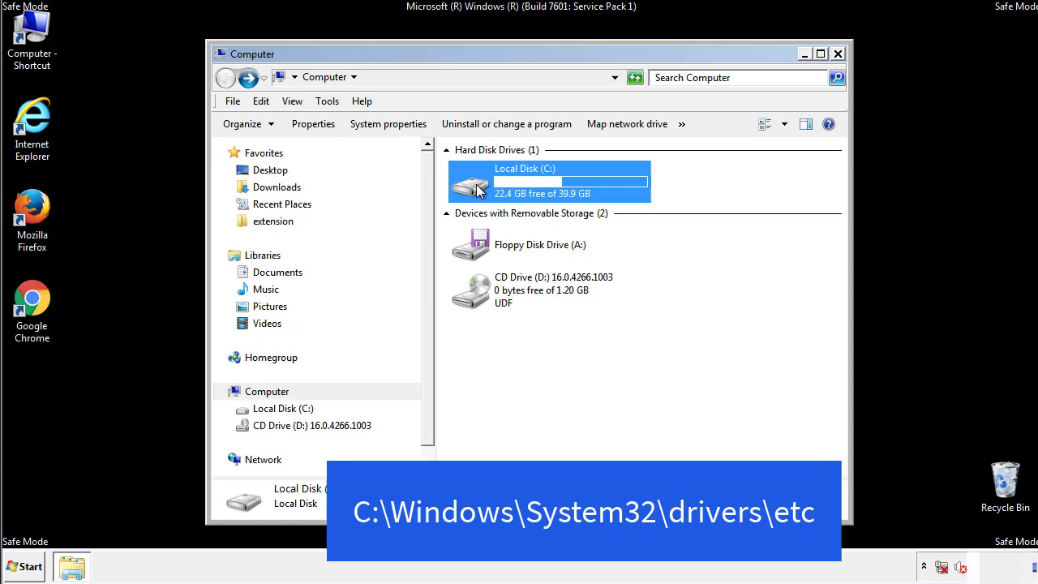
double_click(549, 181)
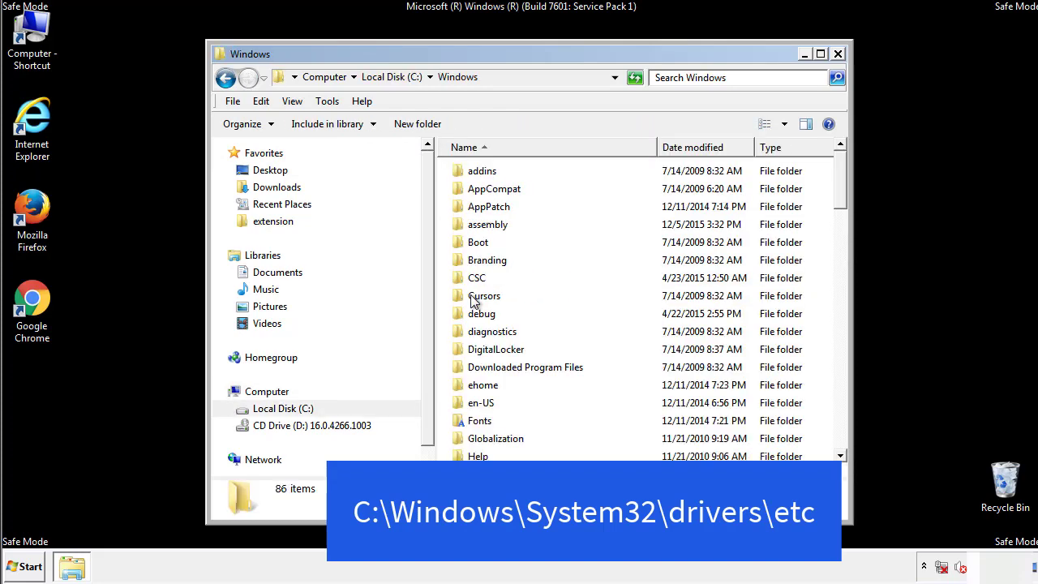
scroll(down, 3)
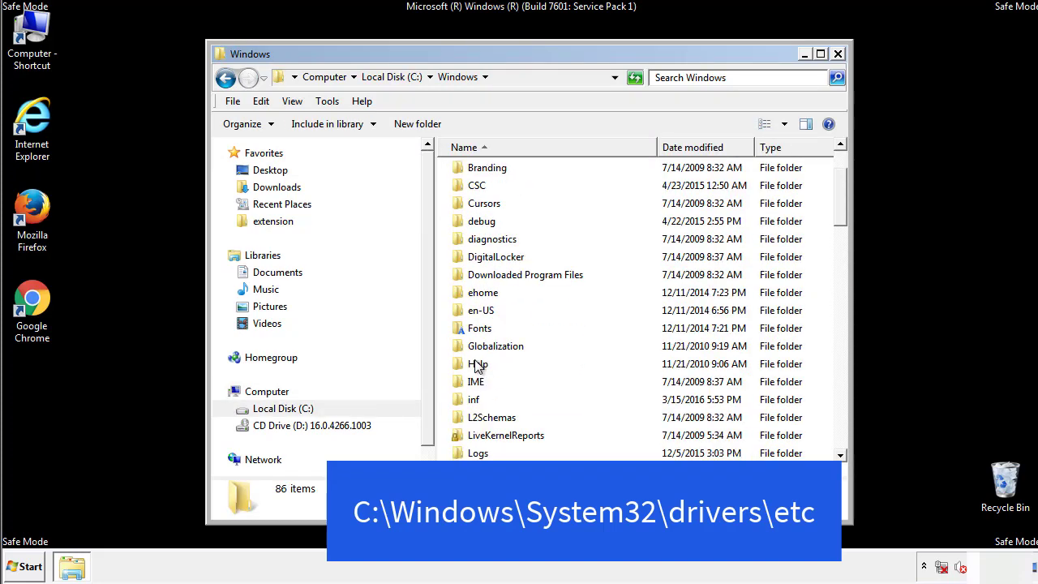
scroll(down, 3)
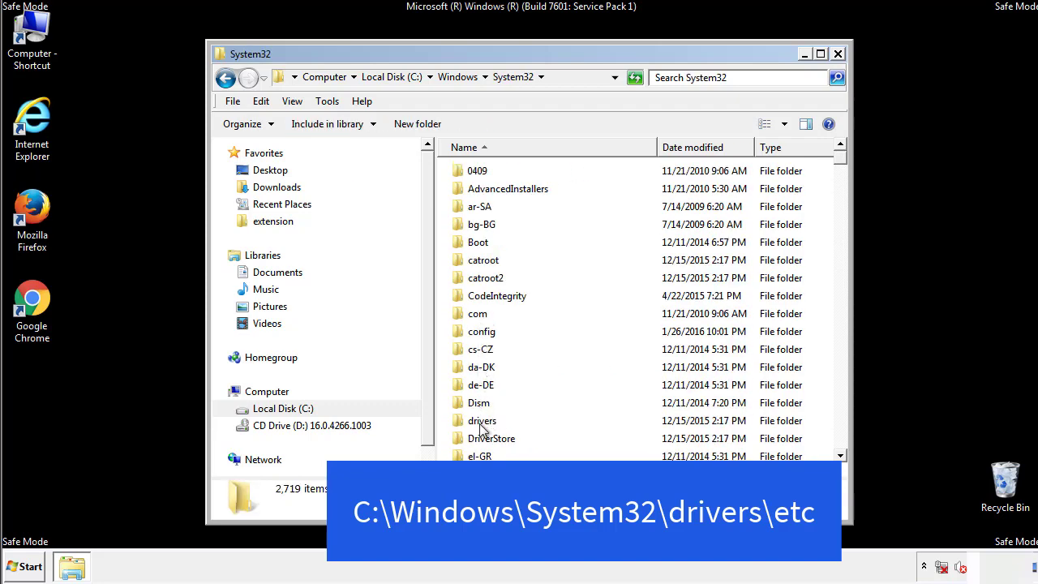
double_click(483, 420)
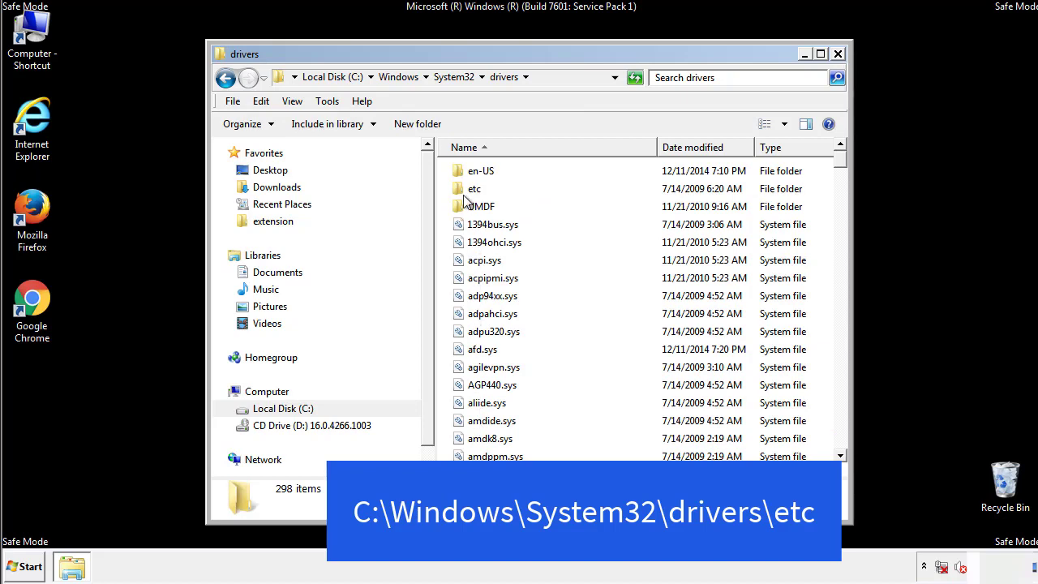
double_click(474, 188)
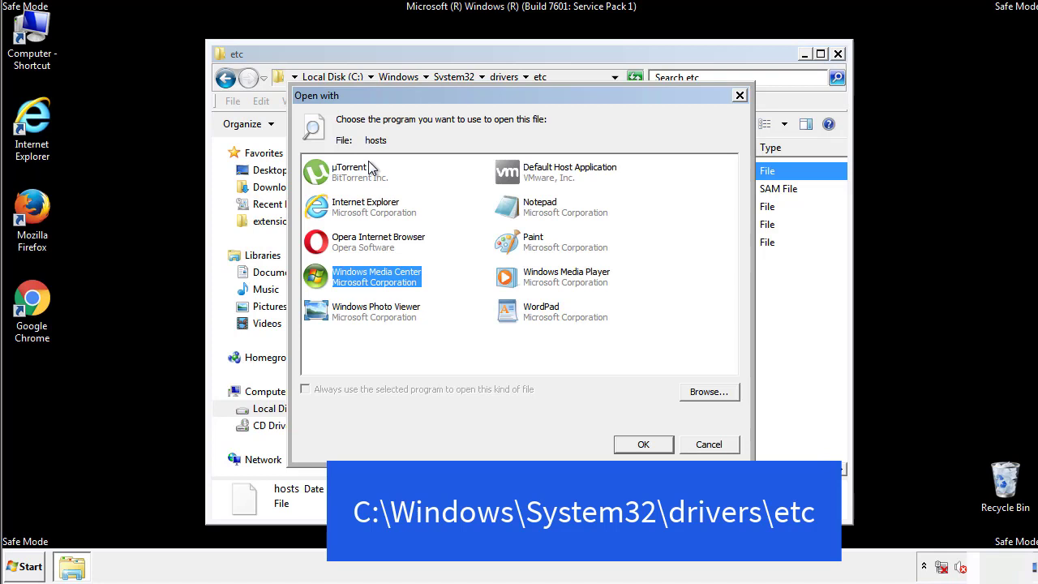
mouse_move(525, 214)
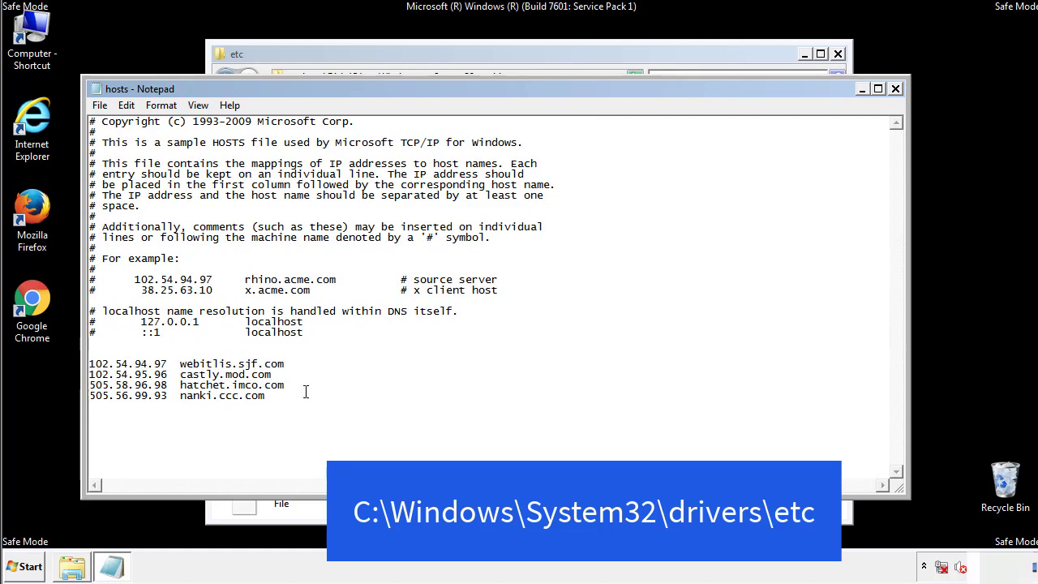
- Delete the four suspicious IP entries from the hosts file, then close Notepad and Explorer
drag(90, 363, 286, 396)
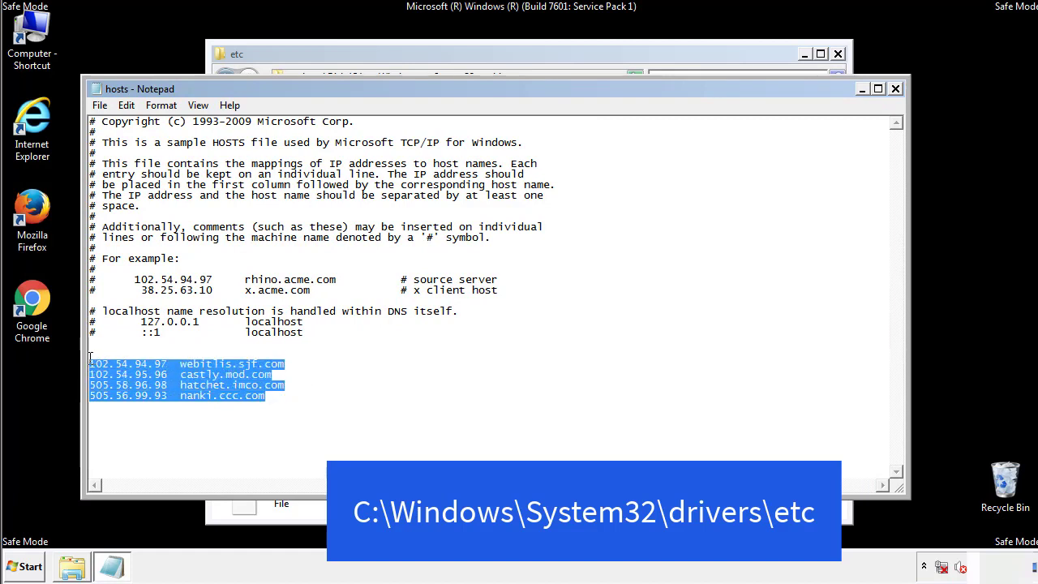
key(Delete)
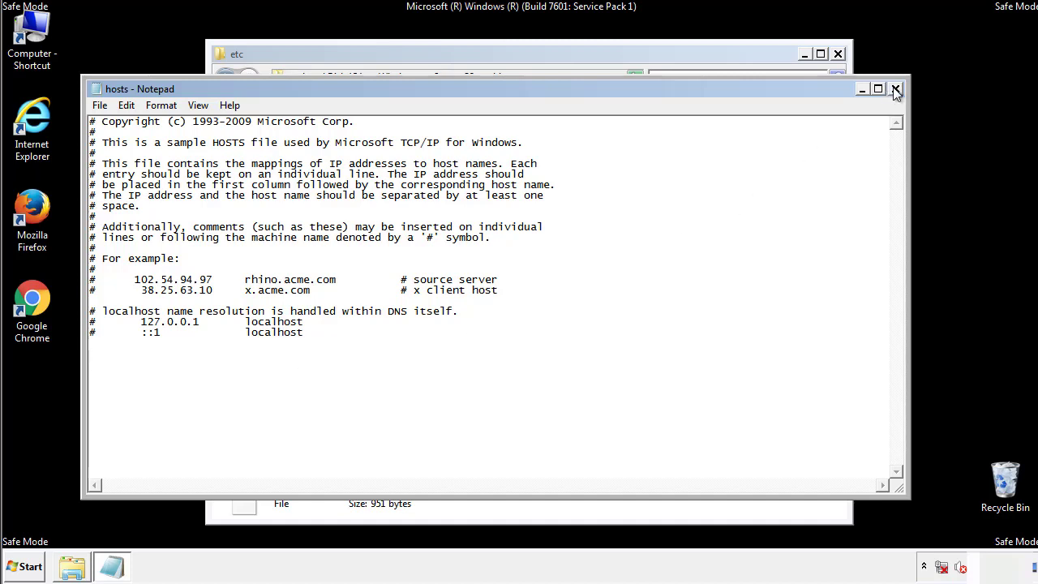
click(896, 88)
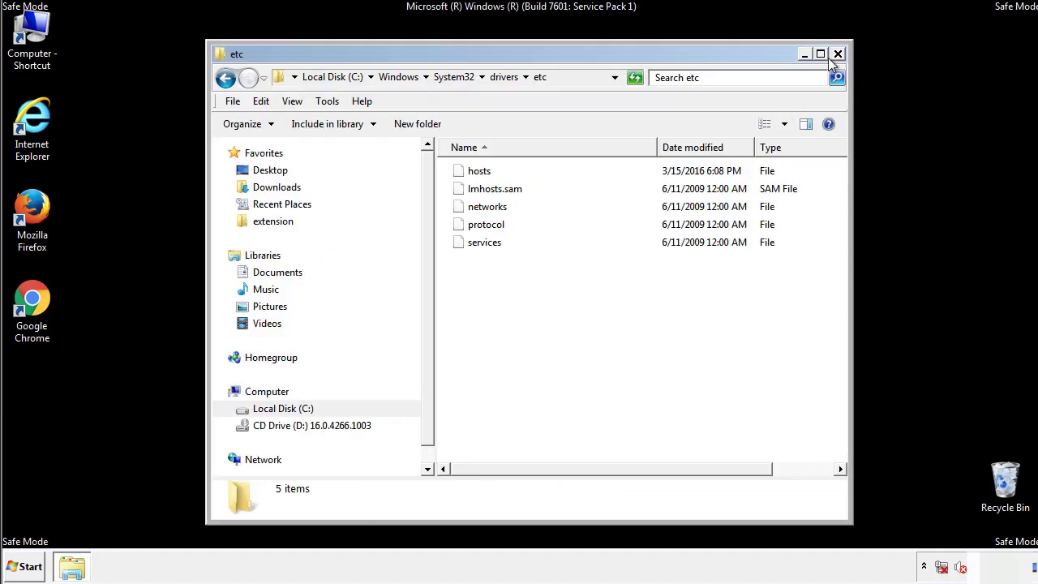
click(838, 53)
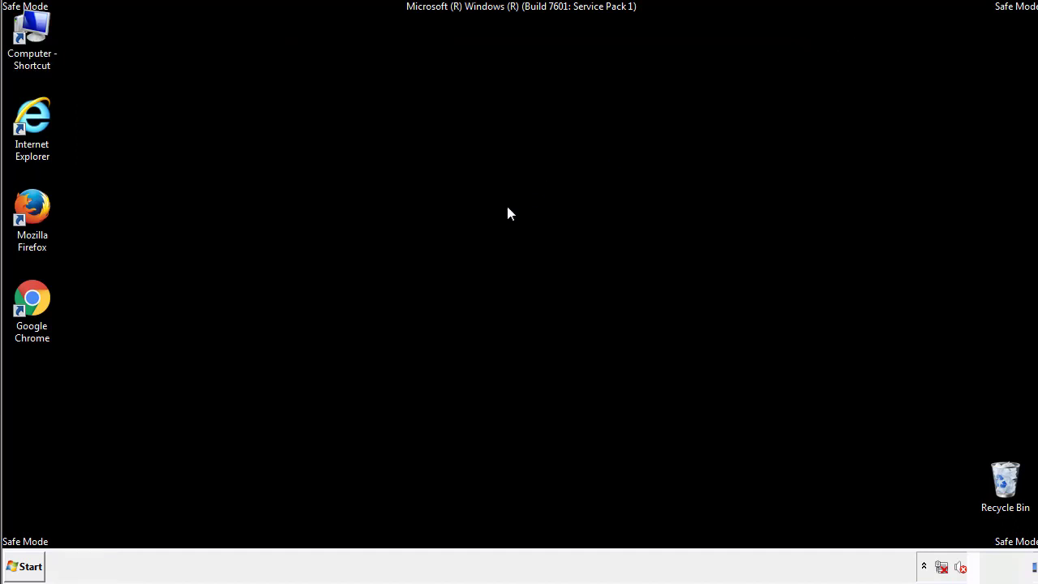
- Open Startup from All Programs and recycle AdsInOne, recover.aesir, systemreg.aesir and tavanero
click(25, 566)
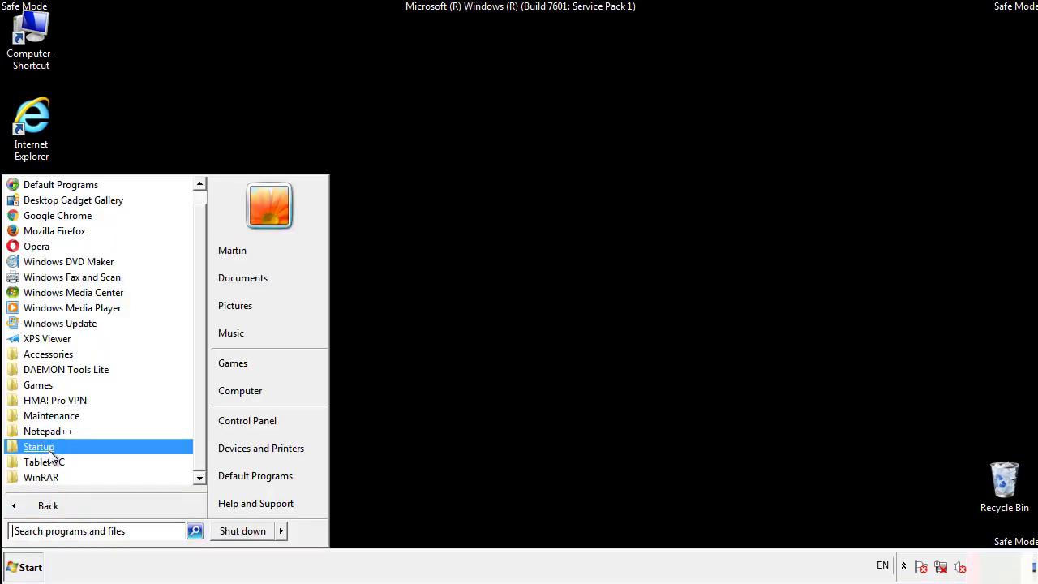
right_click(39, 447)
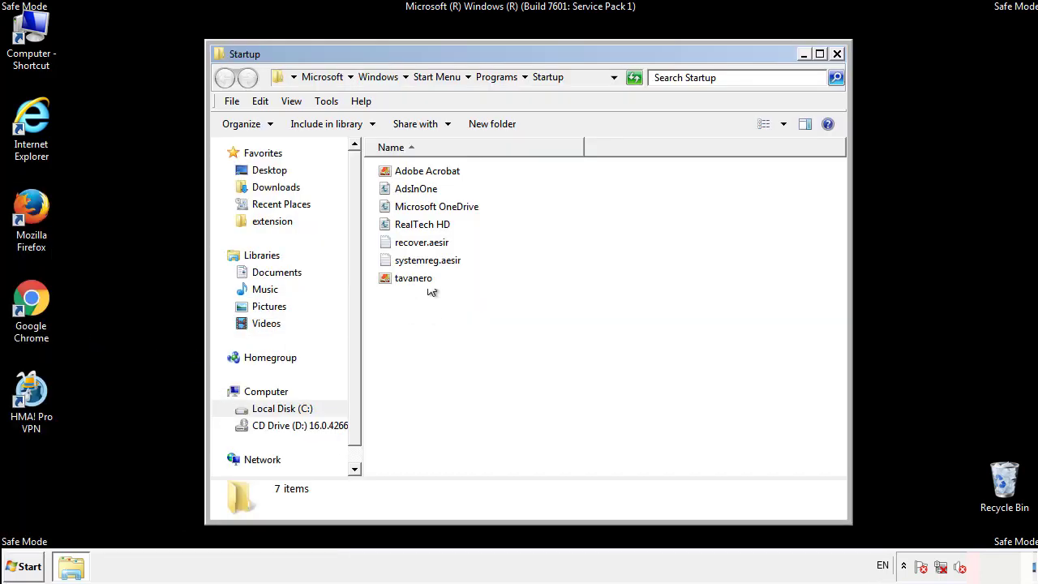
click(415, 188)
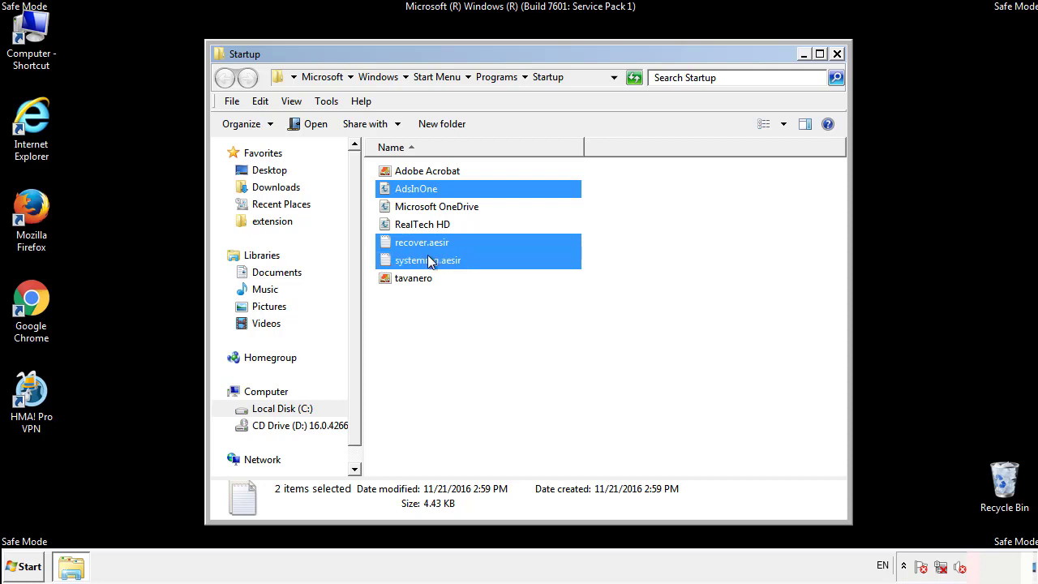
right_click(414, 277)
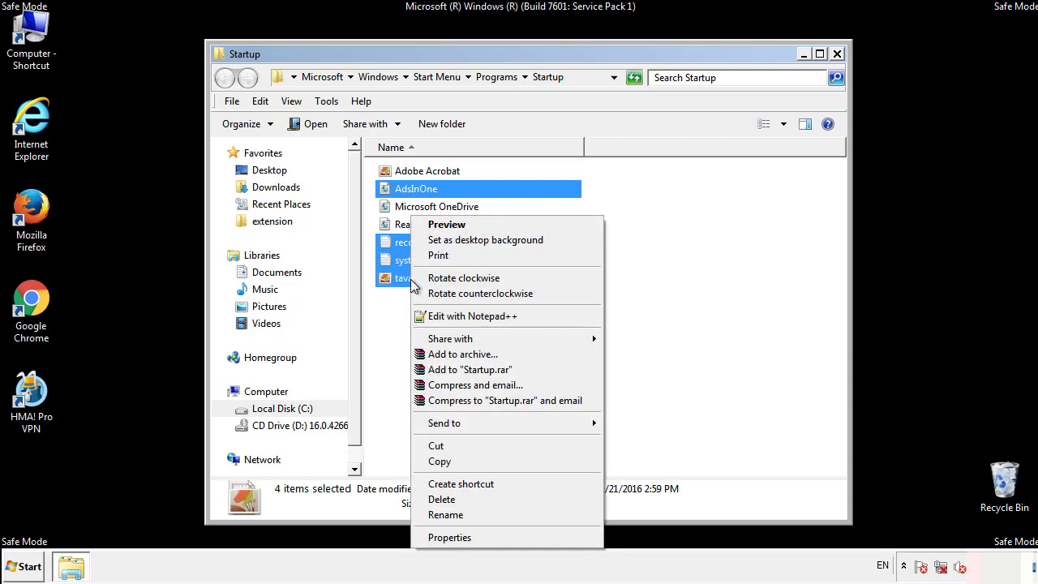
click(441, 499)
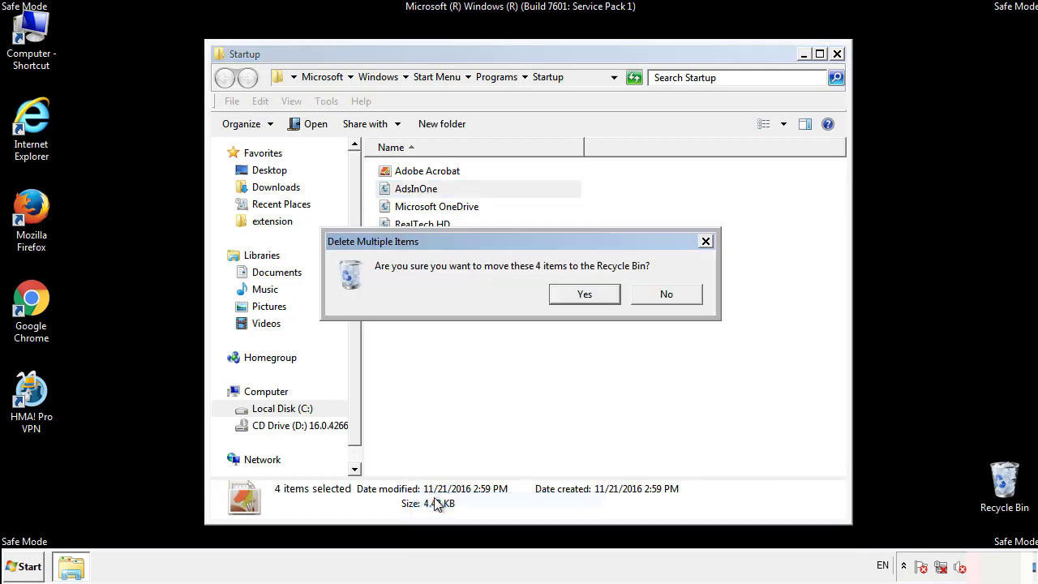
click(584, 294)
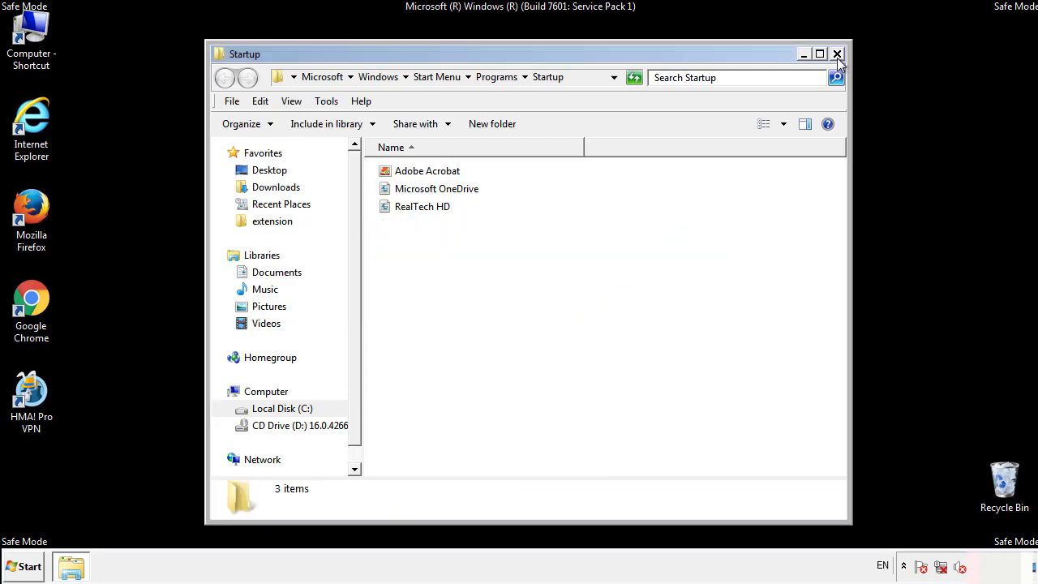
click(837, 54)
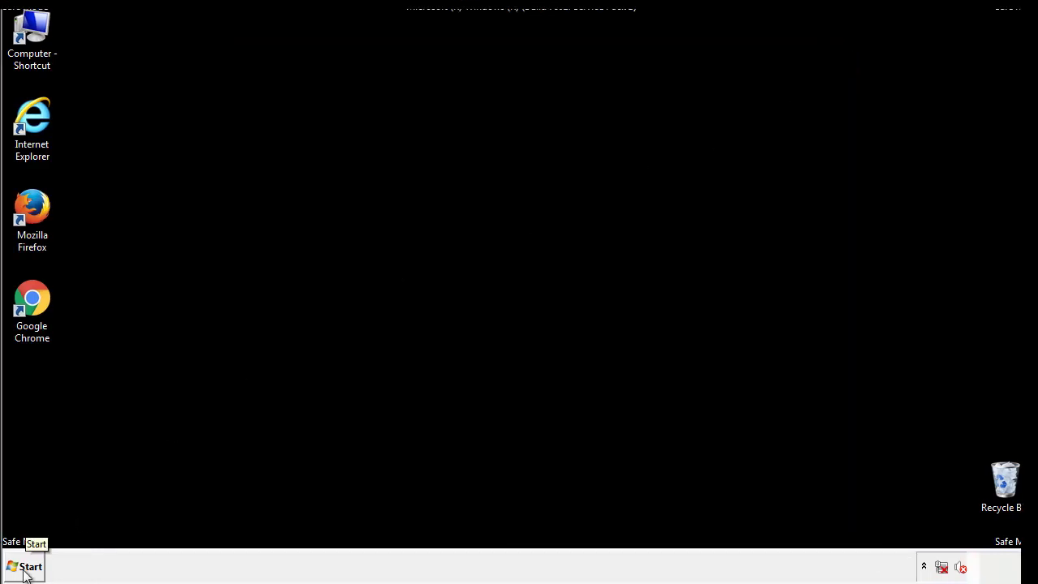
- Launch regedit and expand HKLM\SOFTWARE\Microsoft\Windows\CurrentVersion to reveal the Run keys
click(24, 566)
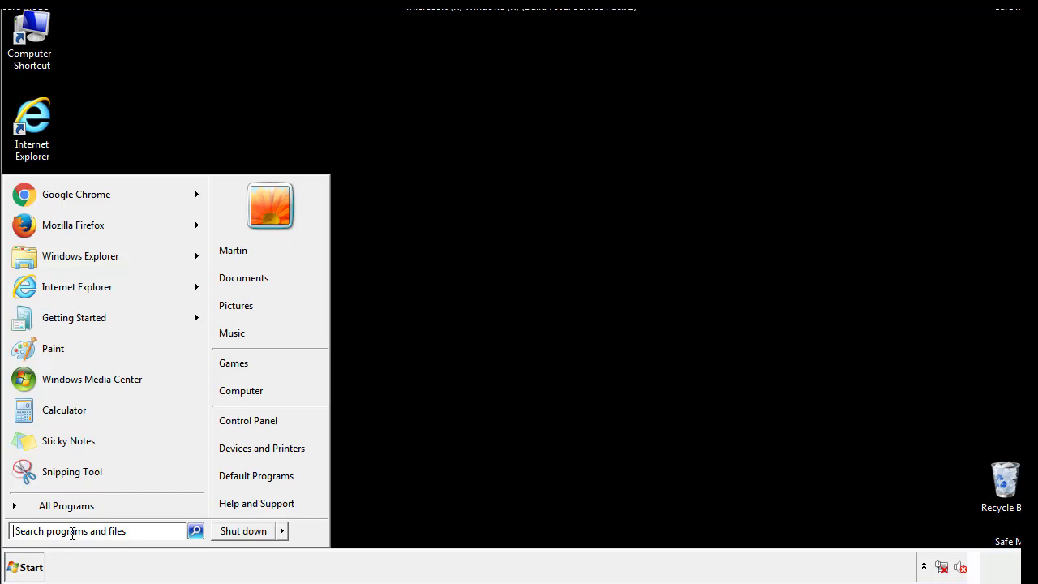
text(reged)
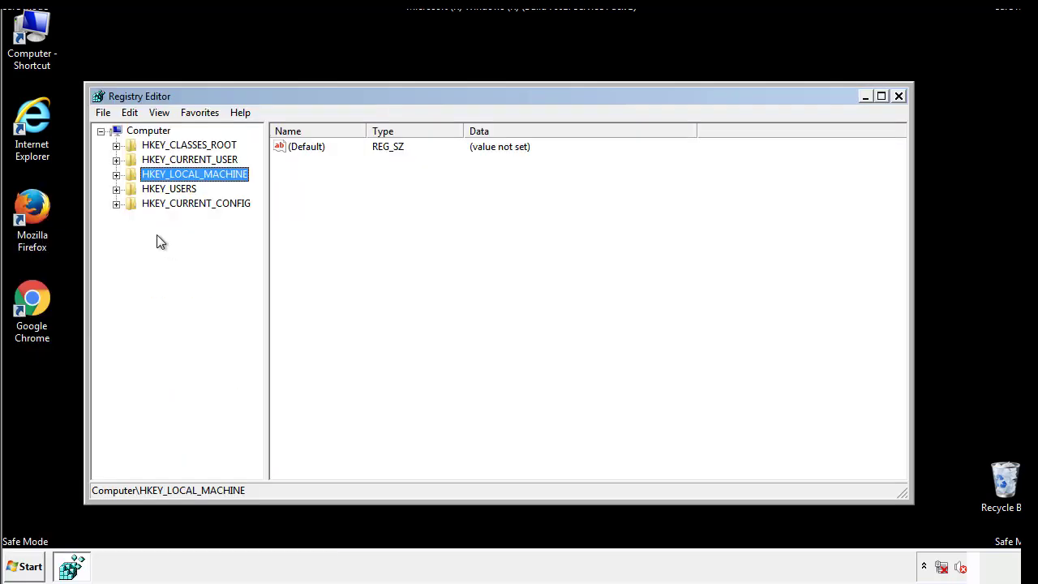
click(116, 174)
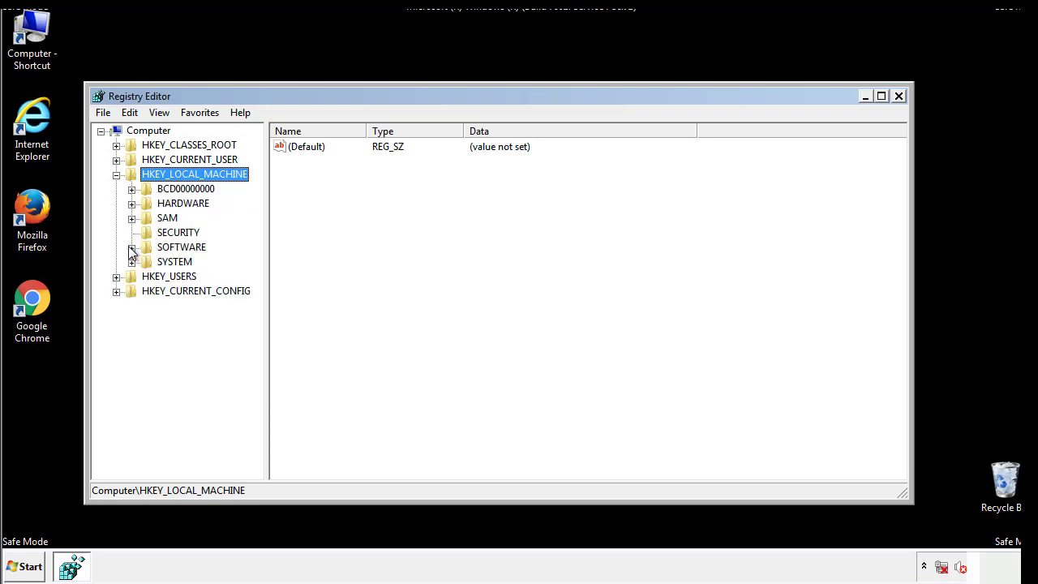
click(133, 247)
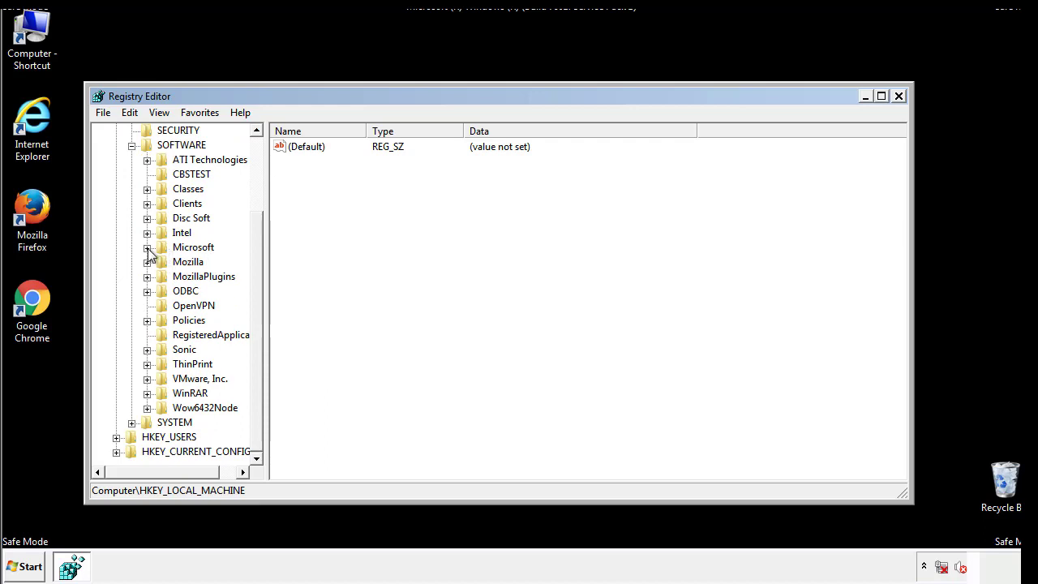
click(148, 246)
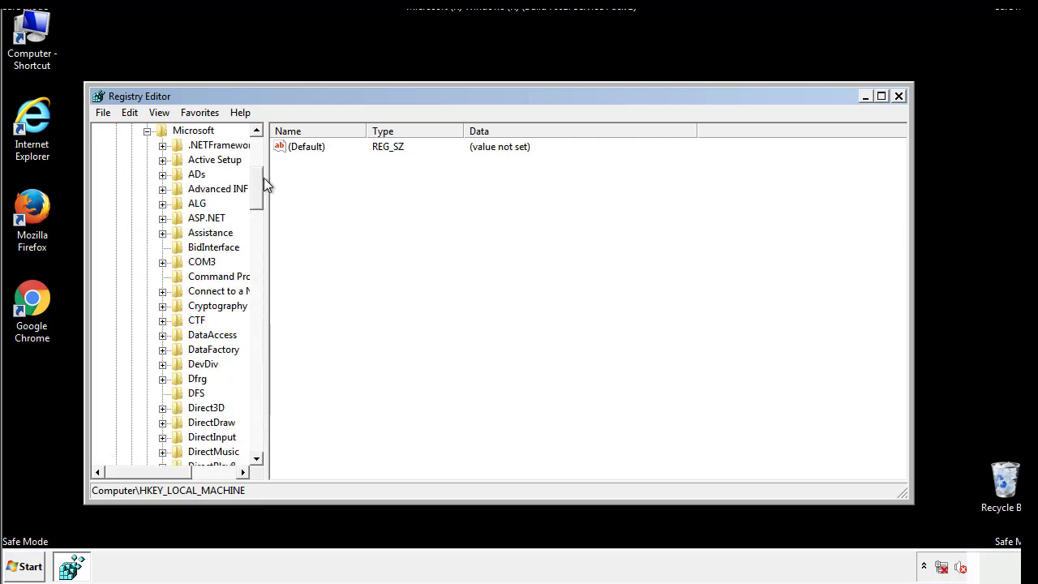
scroll(down, 3)
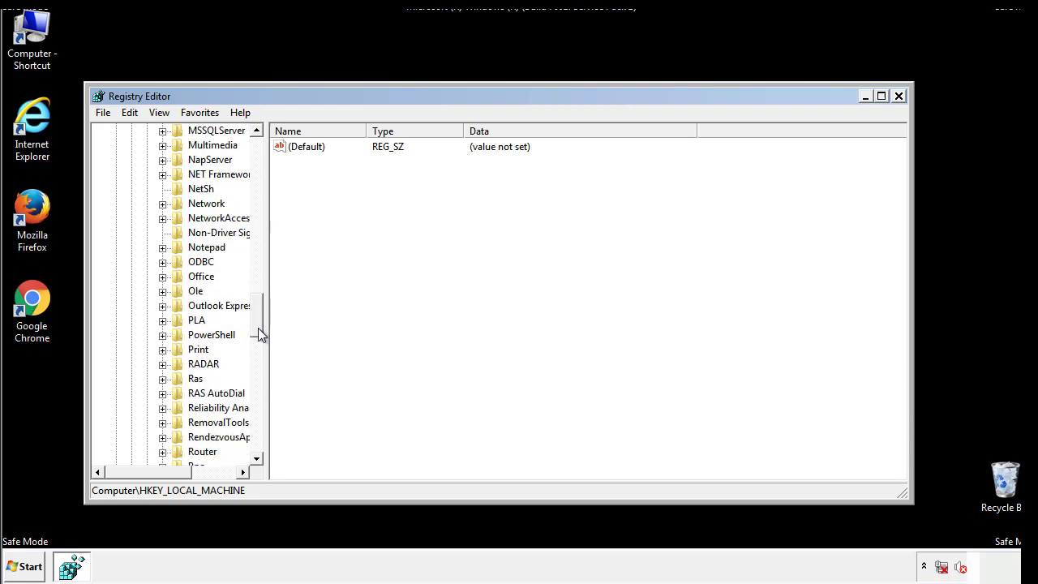
scroll(down, 3)
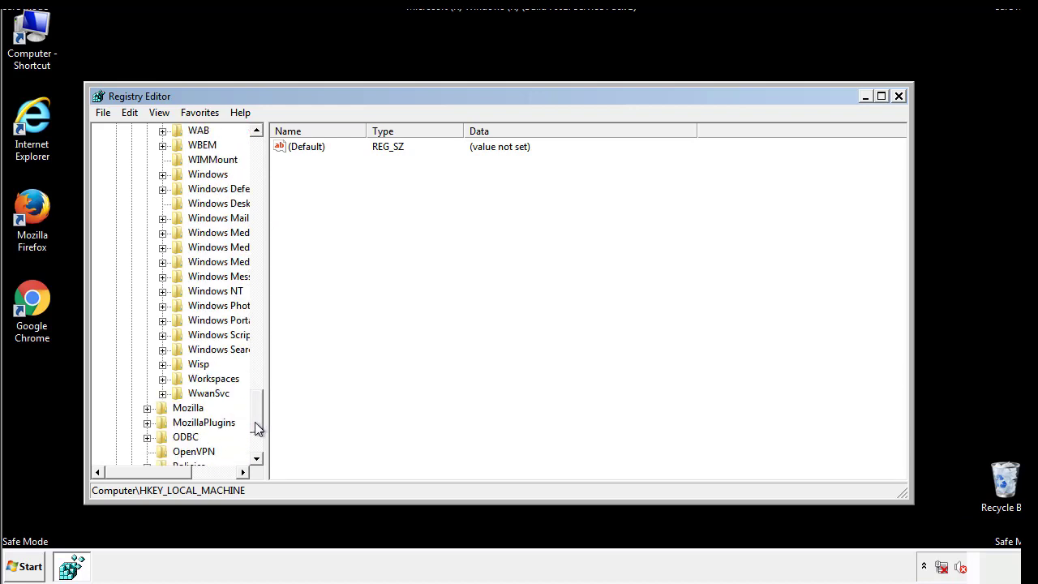
click(162, 247)
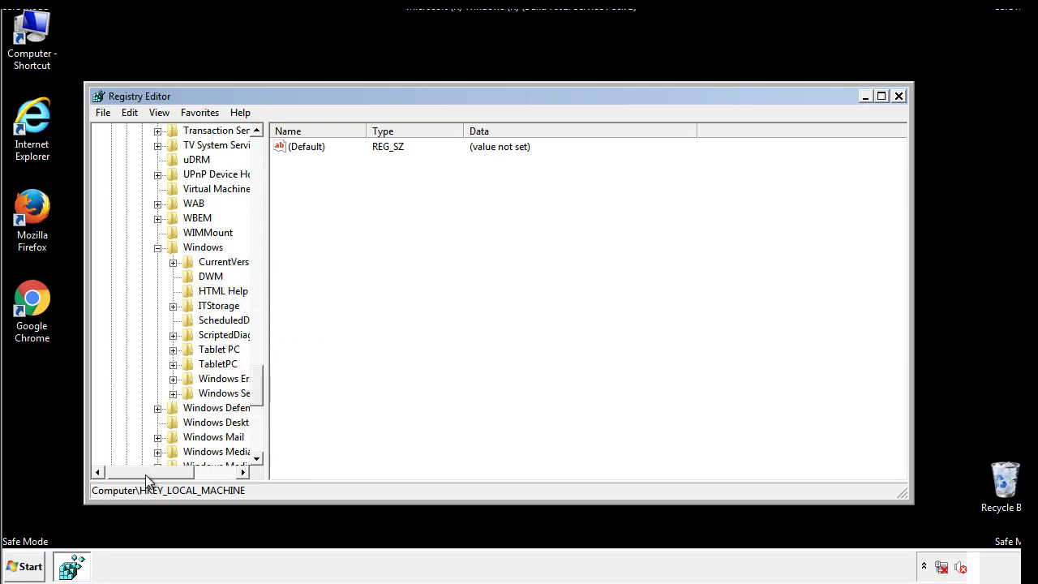
click(173, 261)
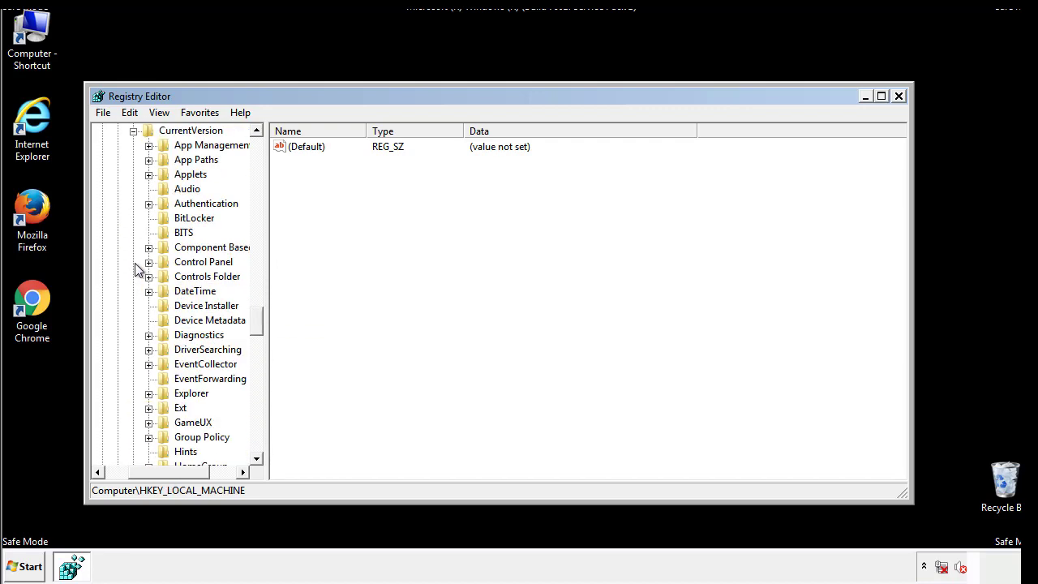
scroll(down, 3)
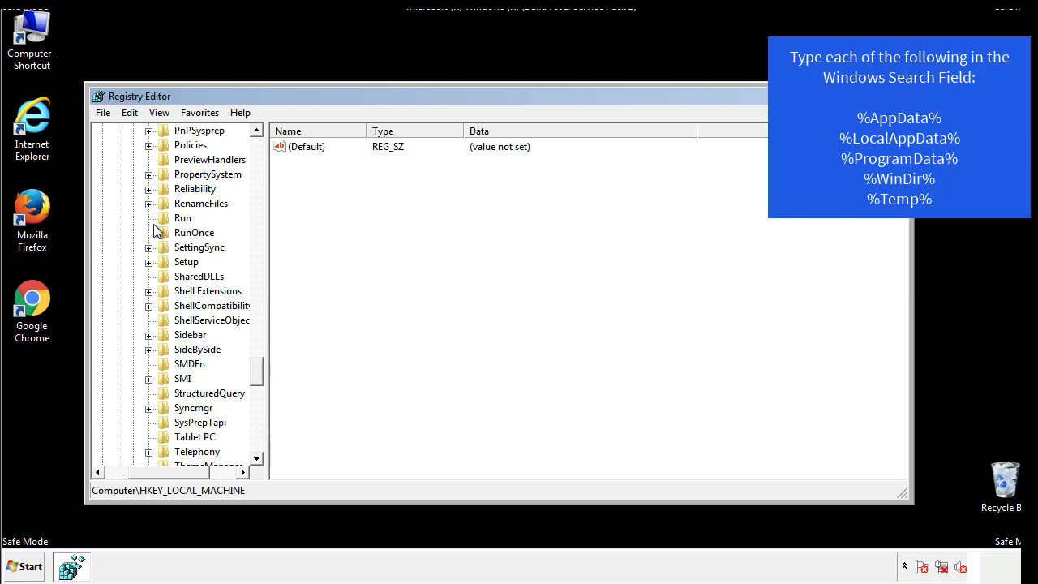
- Delete tappi.loc from the HKLM Run key, keeping the VMware Tools value
click(182, 217)
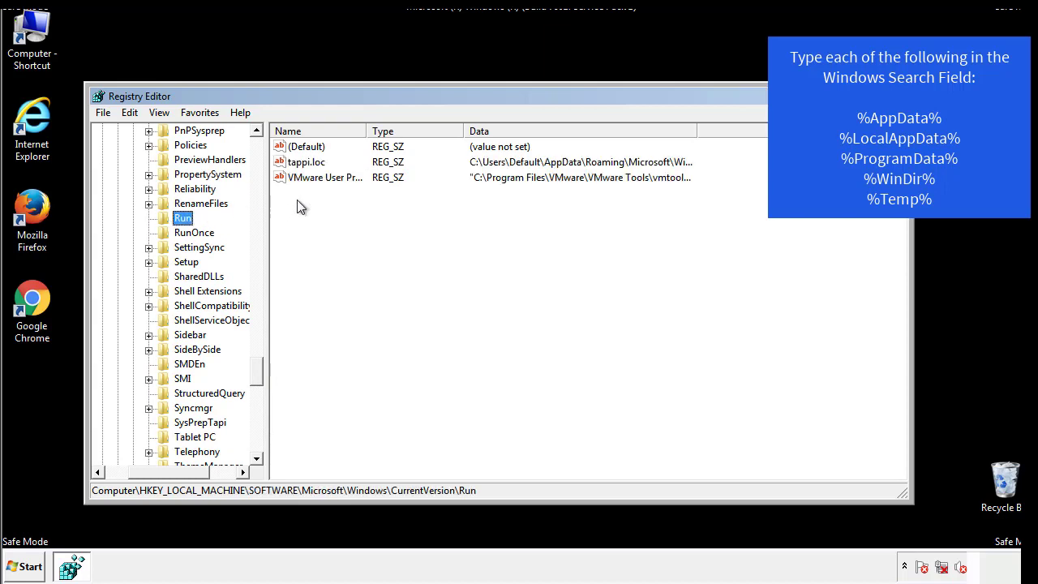
mouse_move(667, 177)
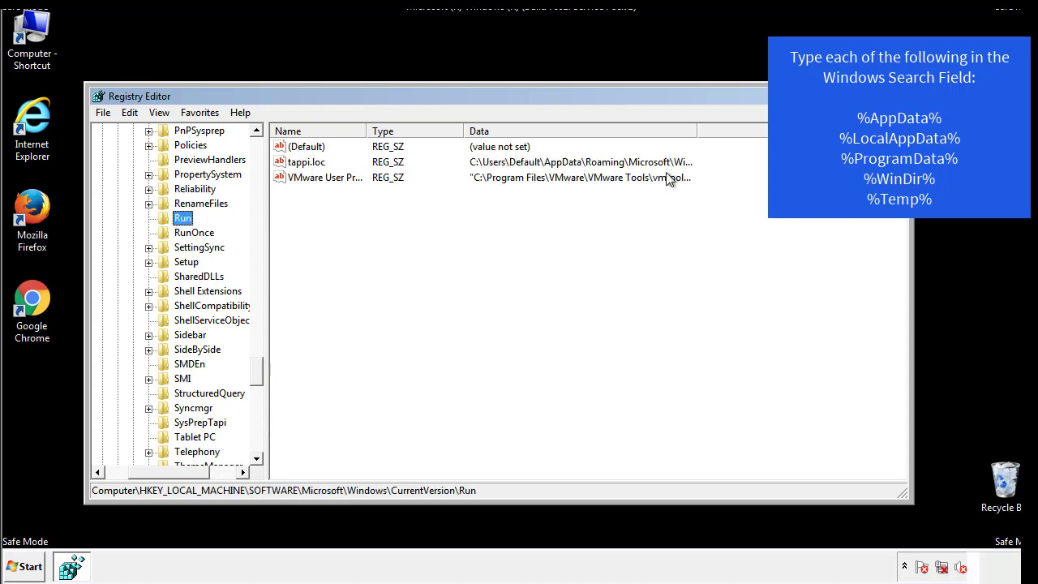
click(307, 162)
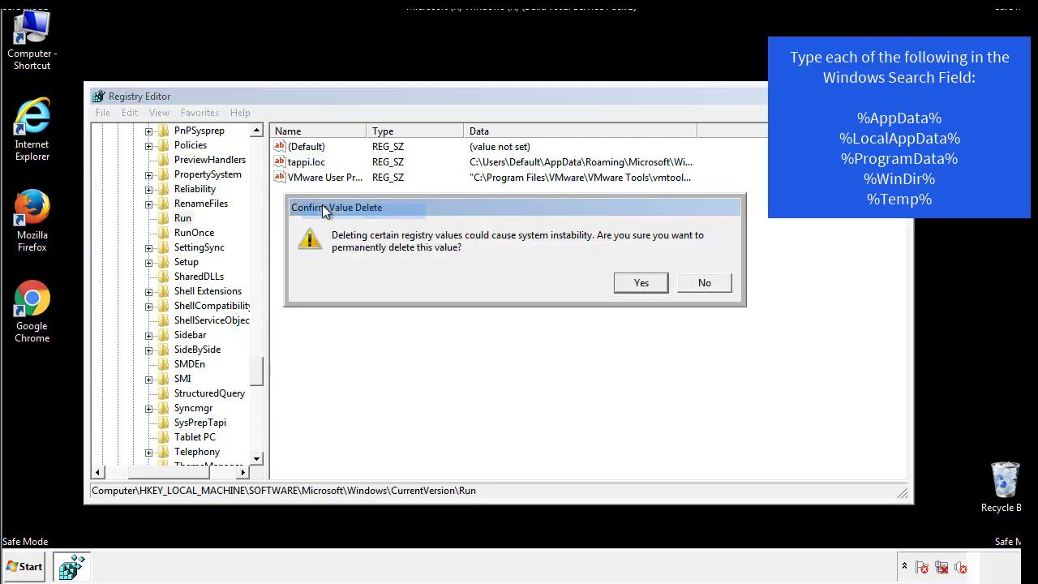
click(640, 283)
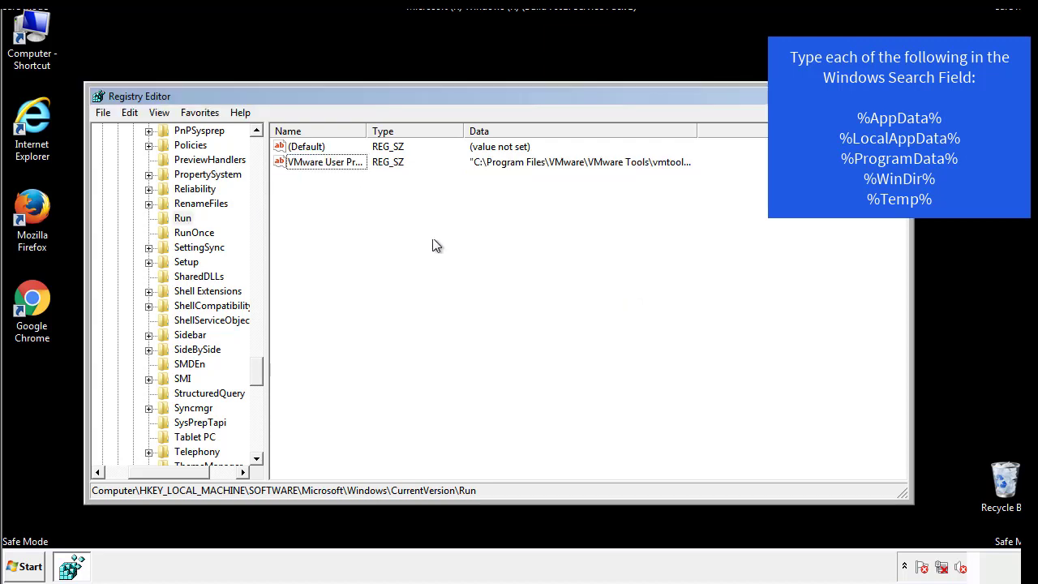
scroll(down, 3)
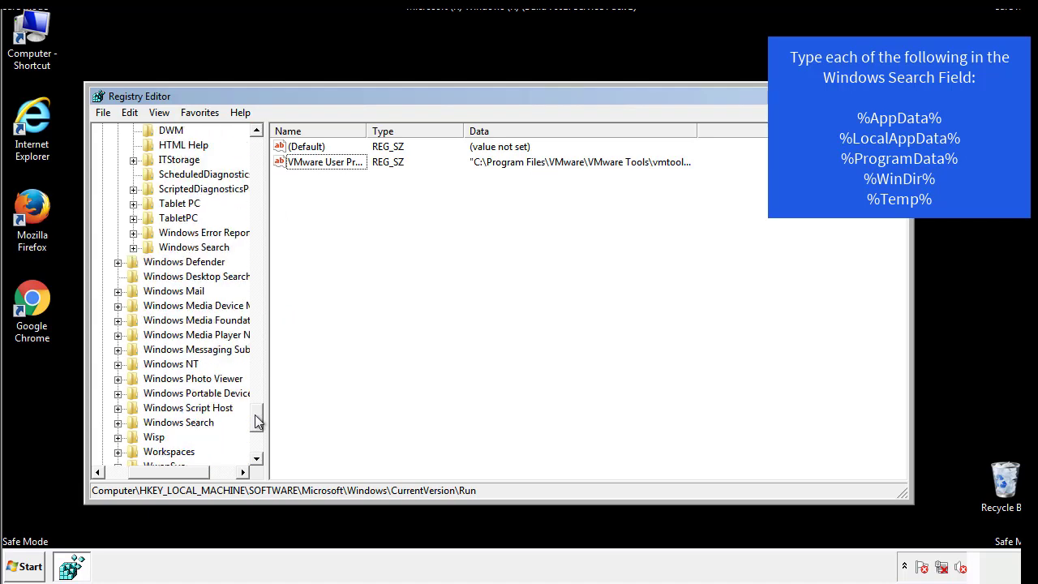
scroll(down, 3)
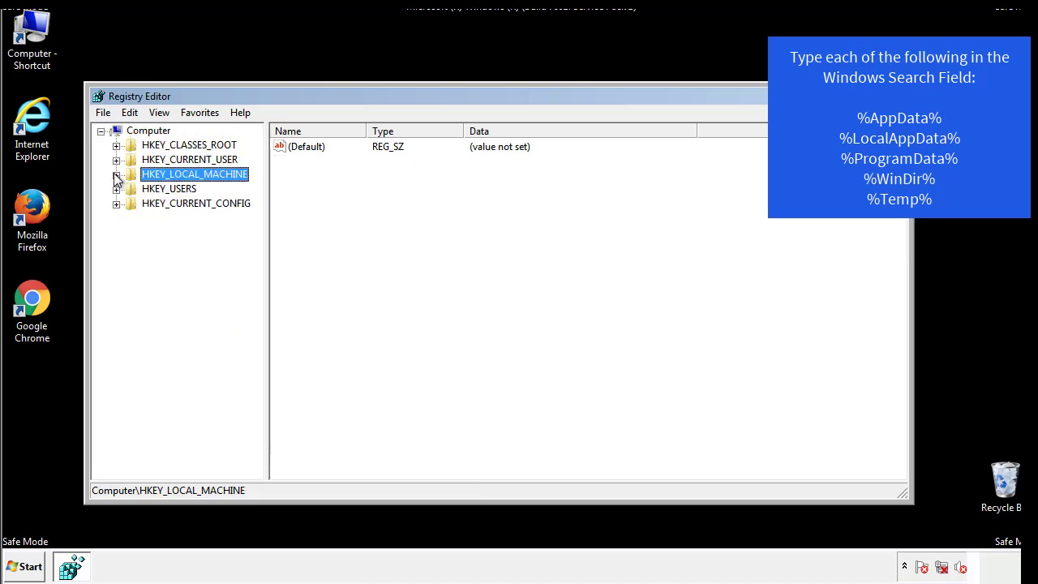
- Inspect the HKCU CurrentVersion\Run key, which holds only the DAEMON Tools entry
click(116, 159)
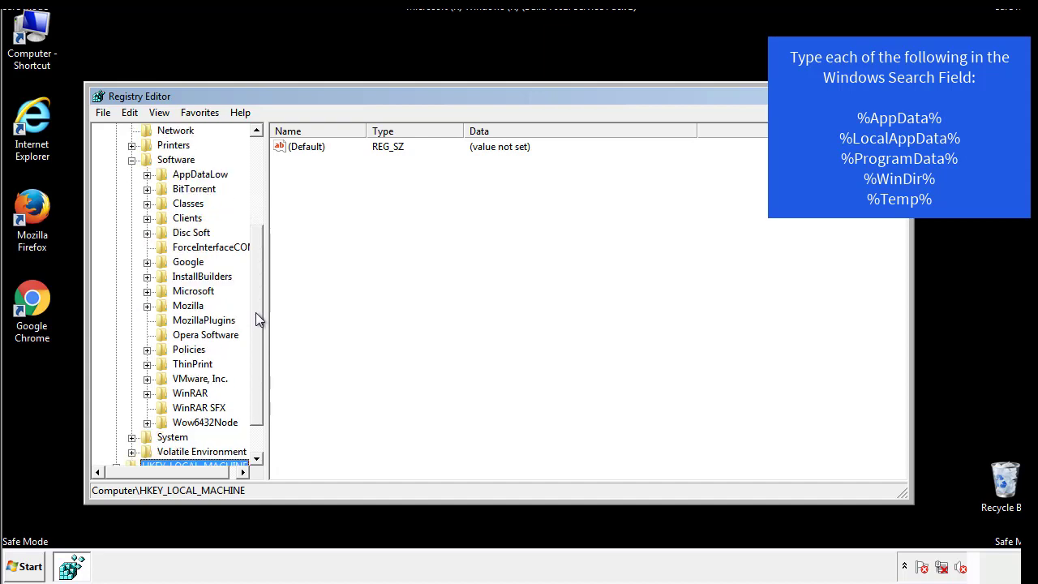
mouse_move(164, 327)
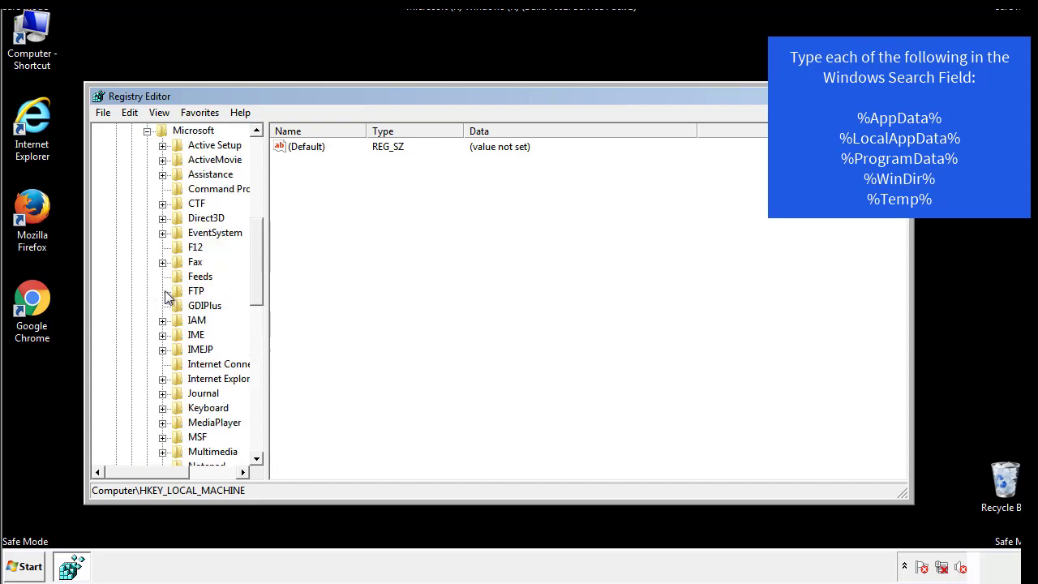
scroll(down, 3)
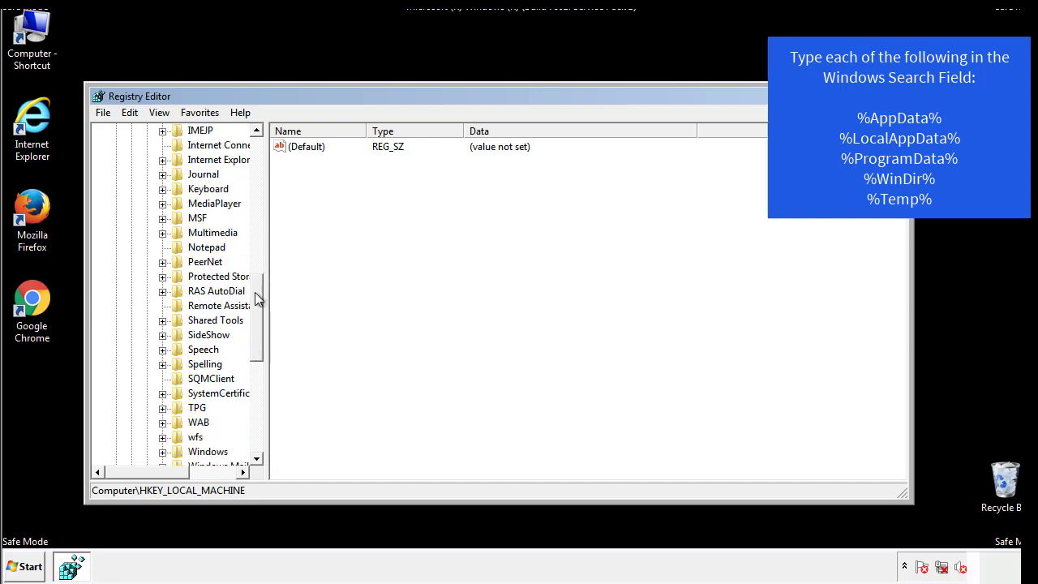
scroll(down, 3)
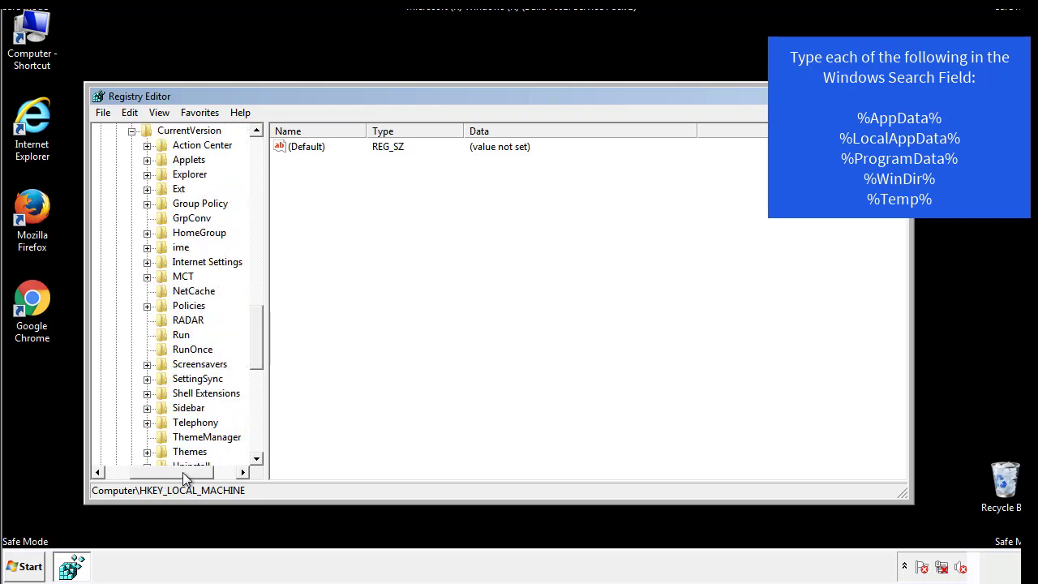
click(181, 334)
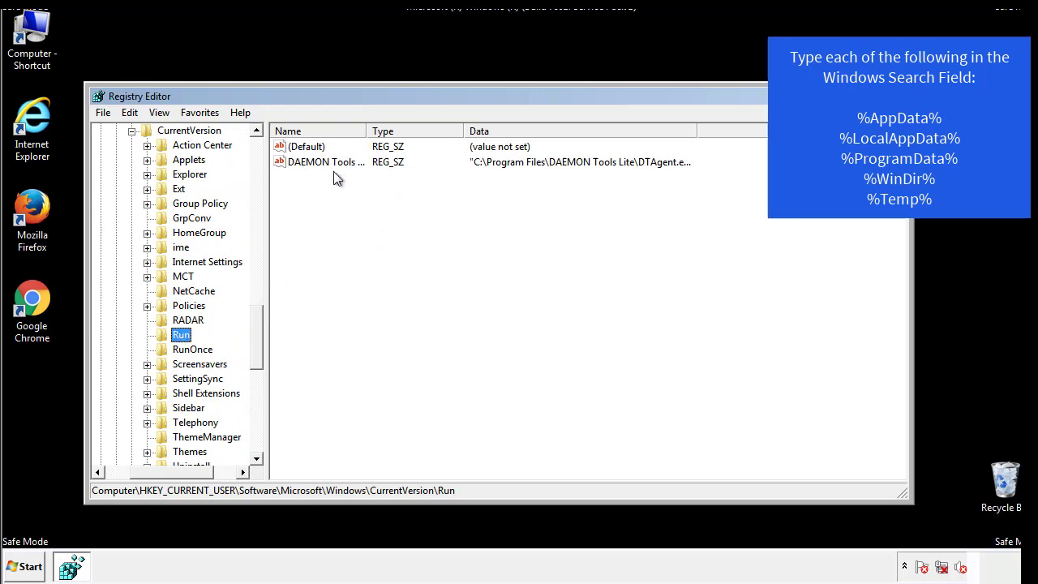
mouse_move(445, 192)
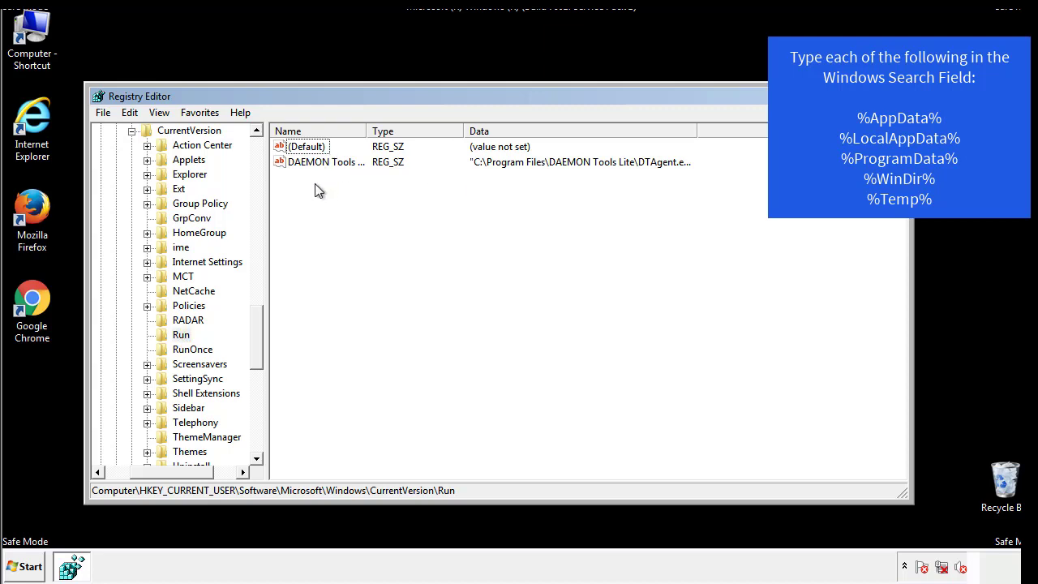
mouse_move(375, 191)
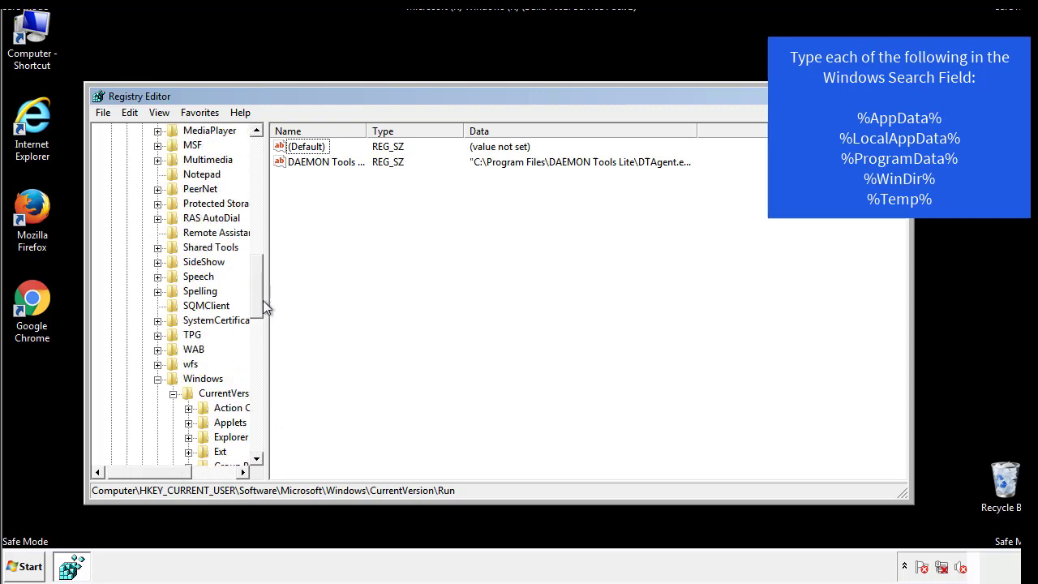
click(202, 378)
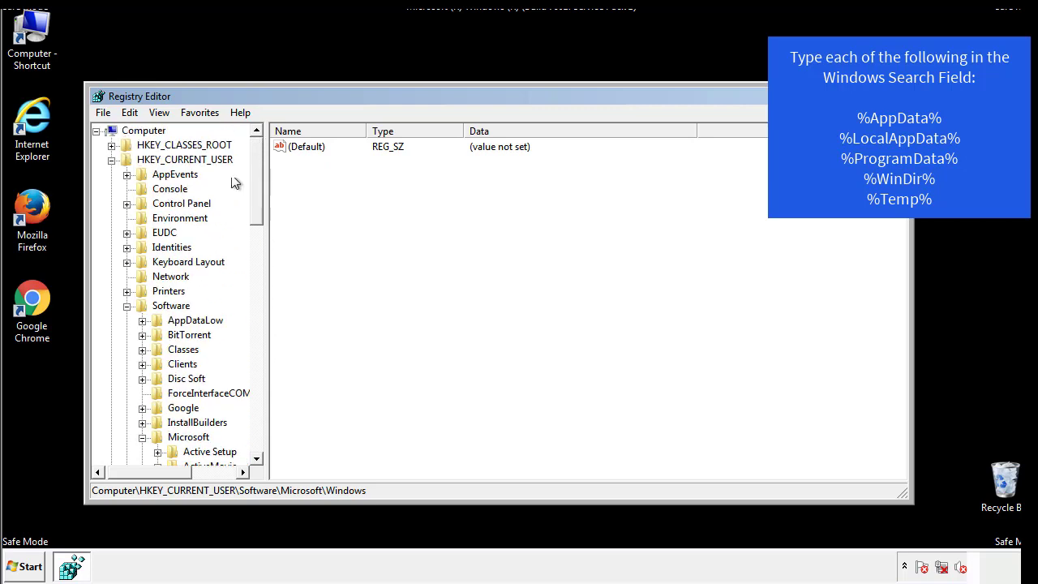
- Search the registry for %temp%, landing on VolumeCaches\Temporary Files
click(130, 112)
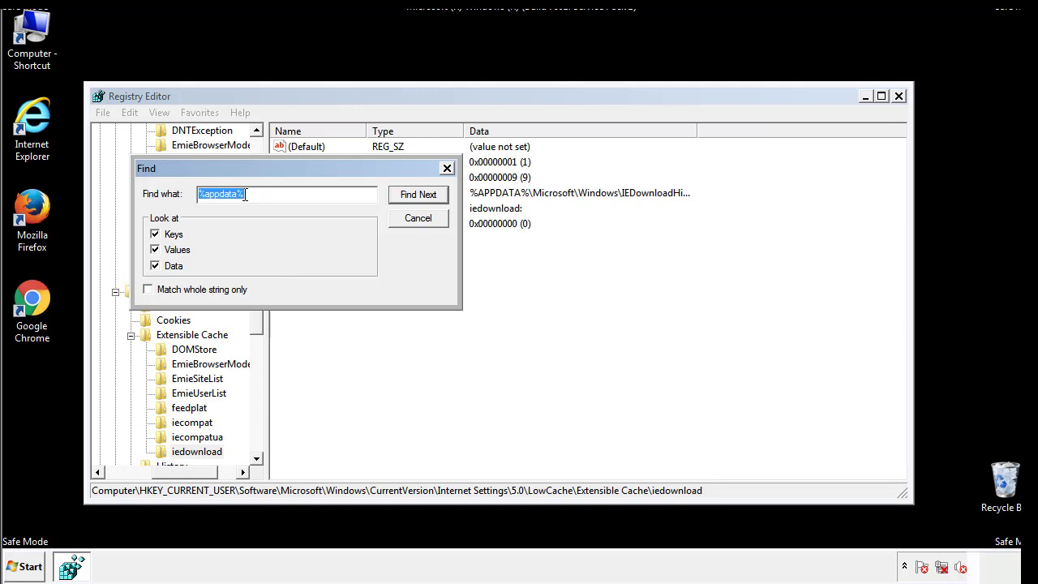
text(%temp%)
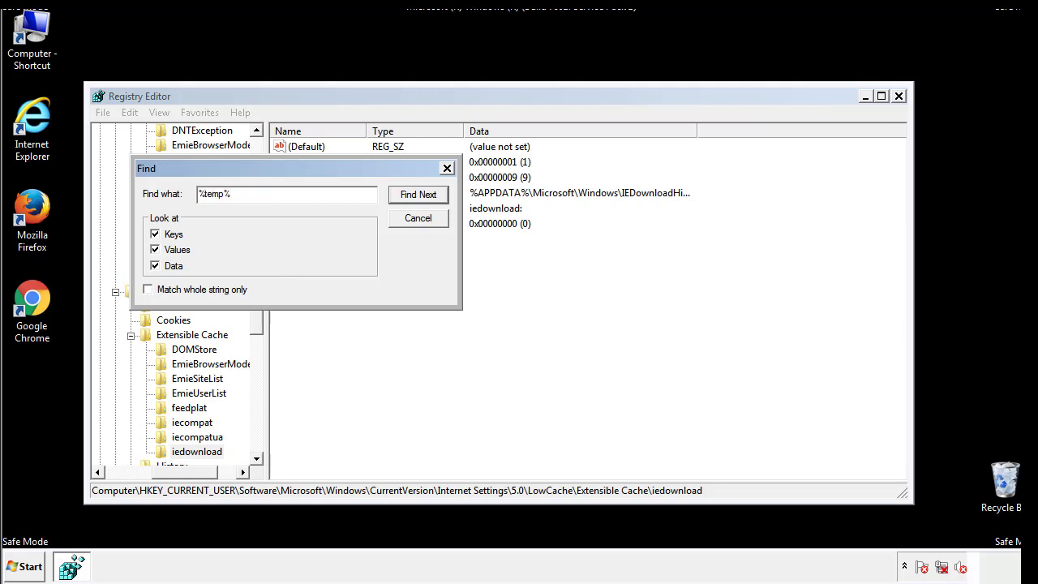
click(418, 194)
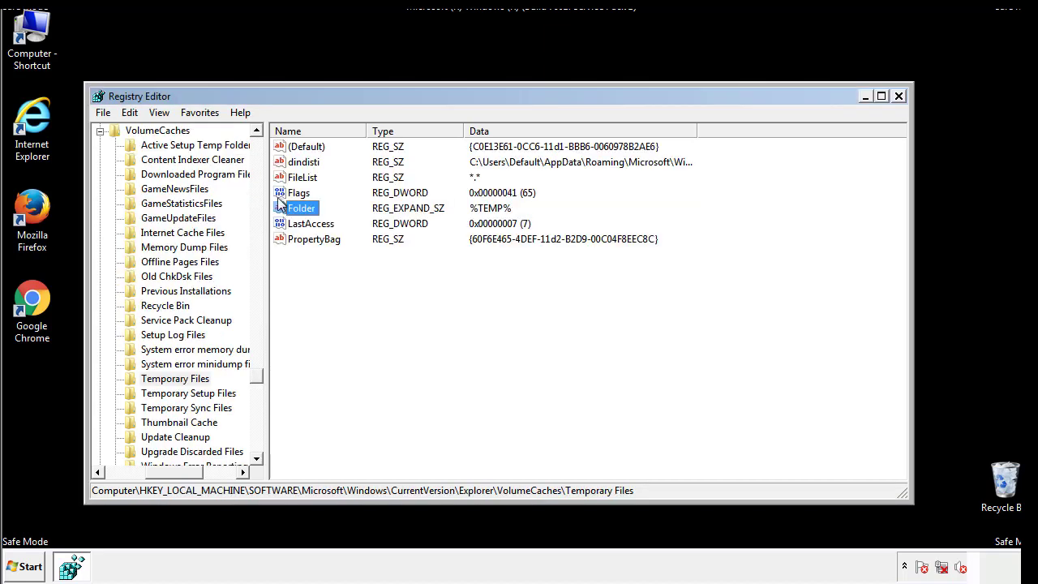
- Select all values in the Temporary Files key, delete them and confirm
click(338, 266)
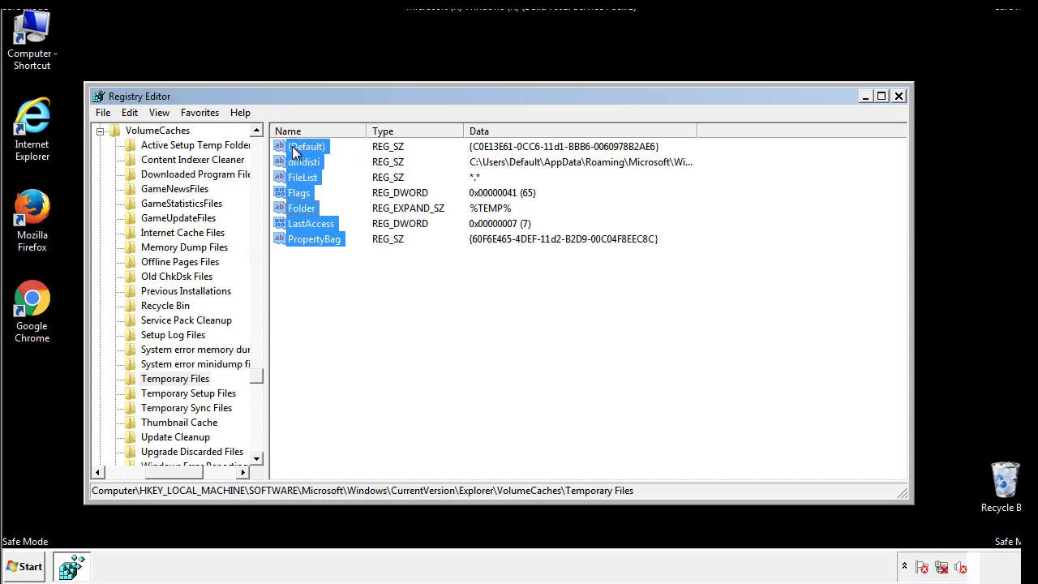
right_click(307, 147)
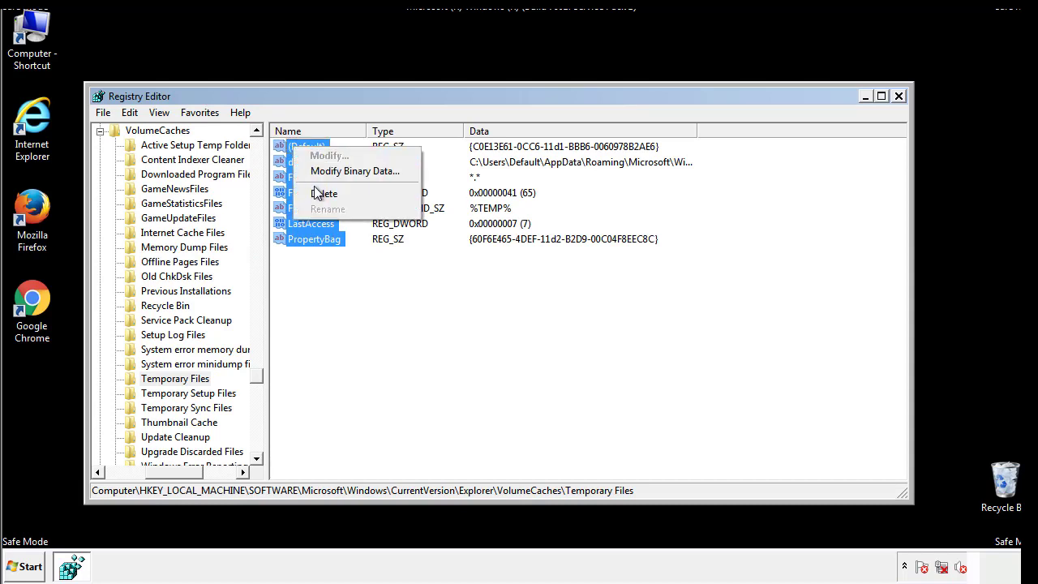
click(324, 193)
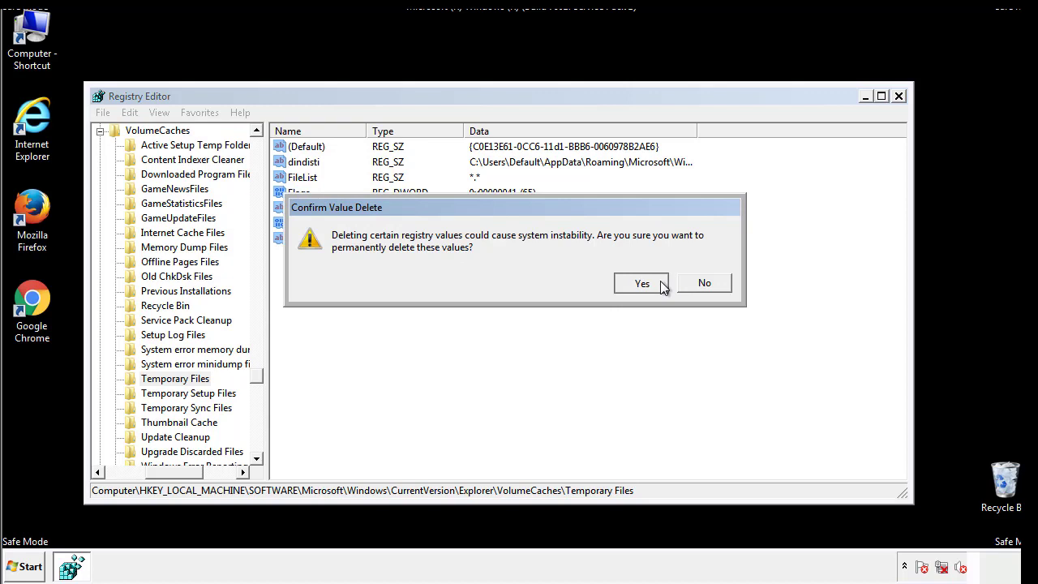
click(642, 283)
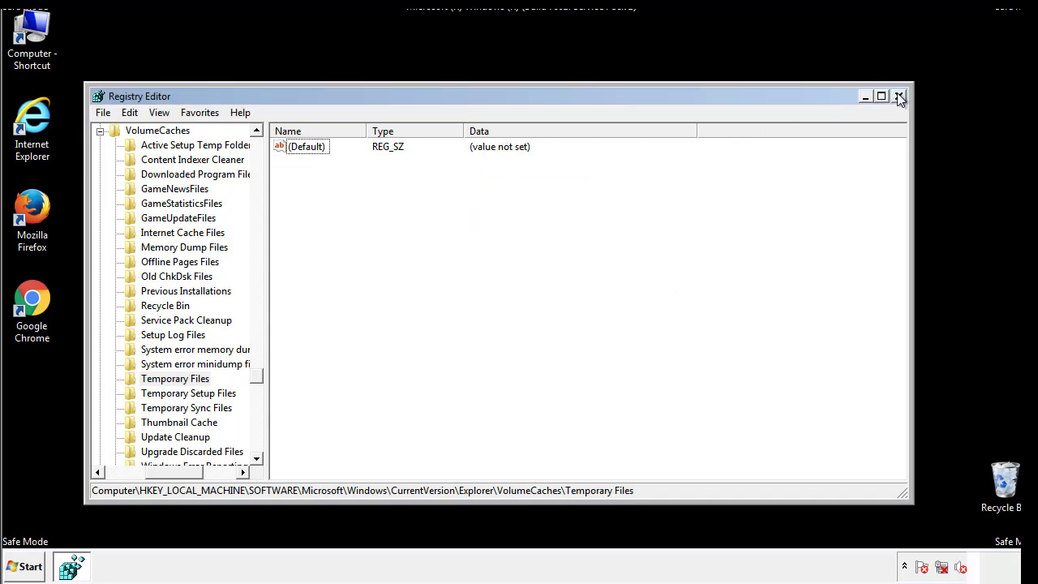
- Close Registry Editor and launch System Configuration by searching 'msconfig' from Start
click(898, 95)
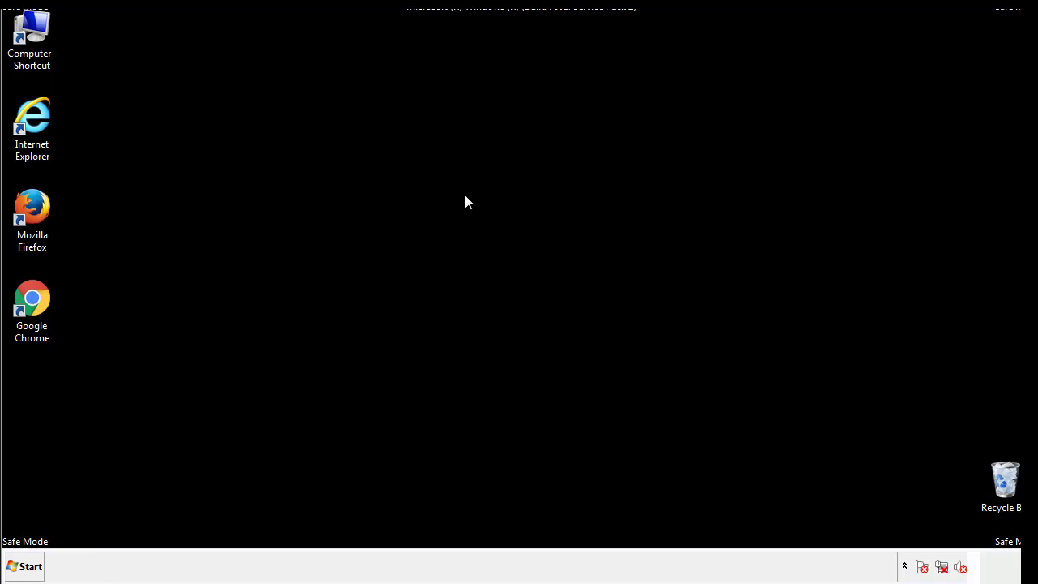
mouse_move(42, 407)
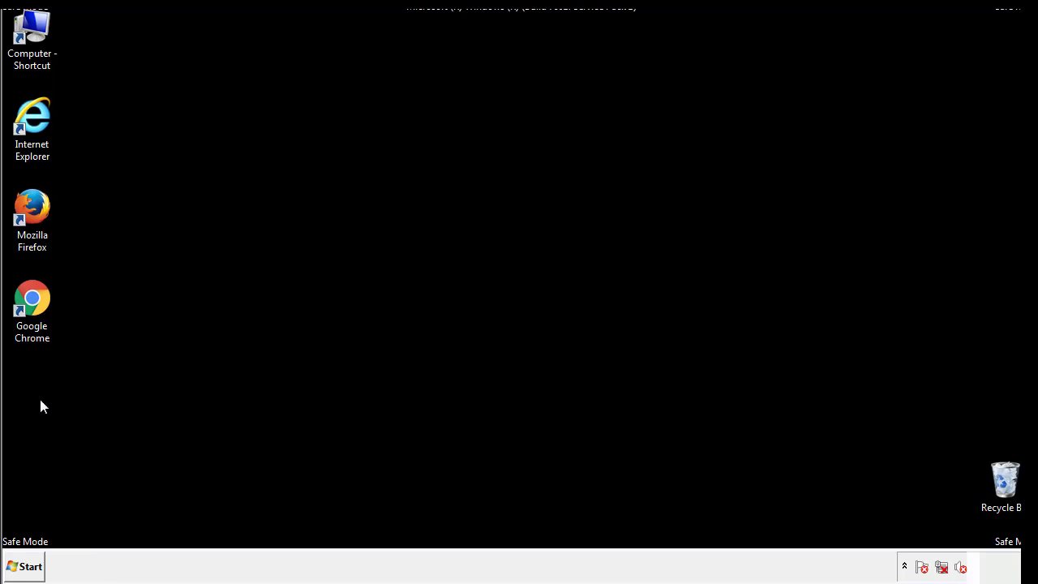
click(25, 566)
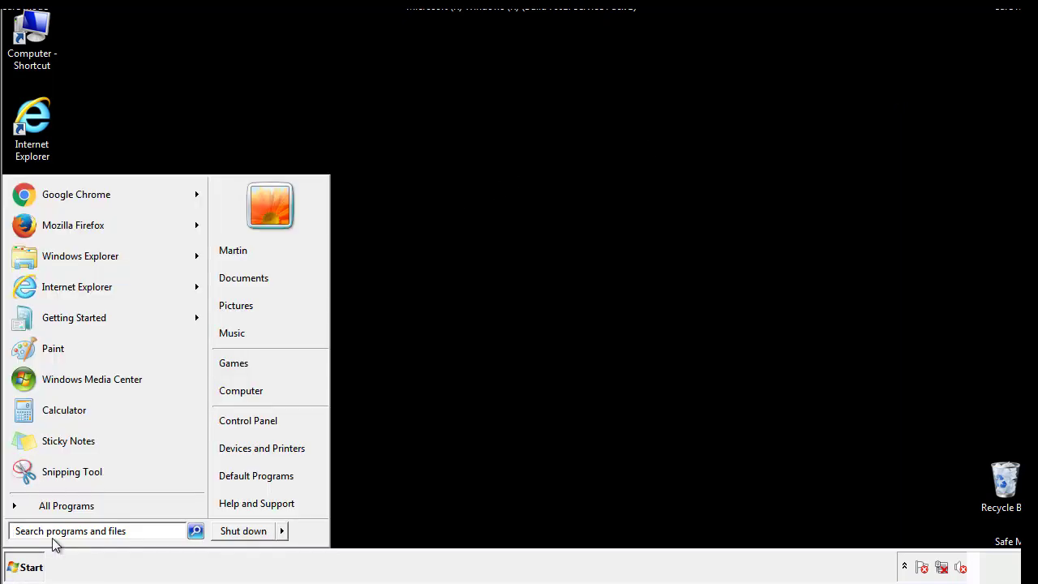
text(mscon)
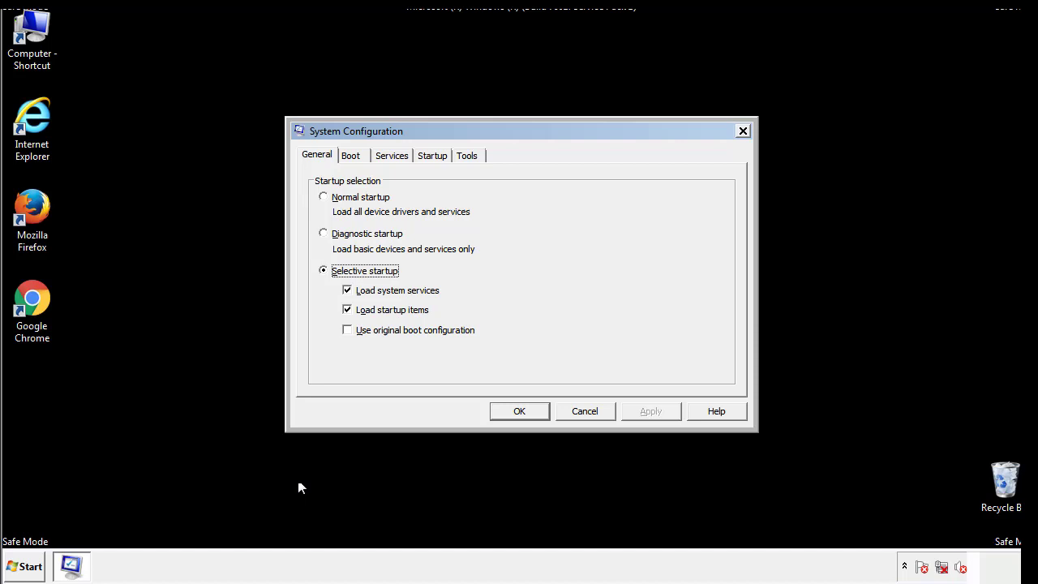
- Clear the Safe boot option on the Boot tab and confirm with OK
click(351, 155)
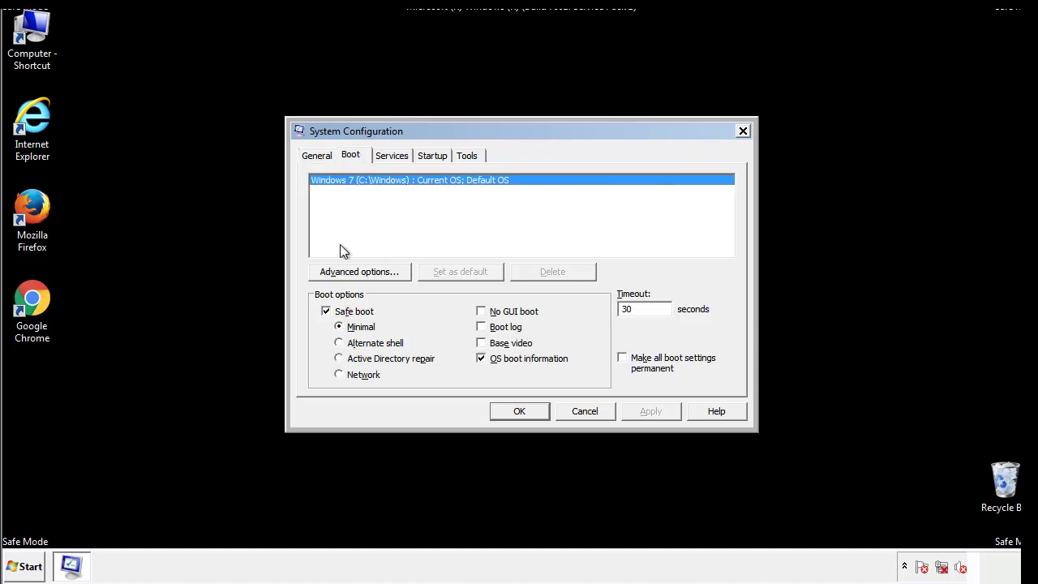
click(326, 310)
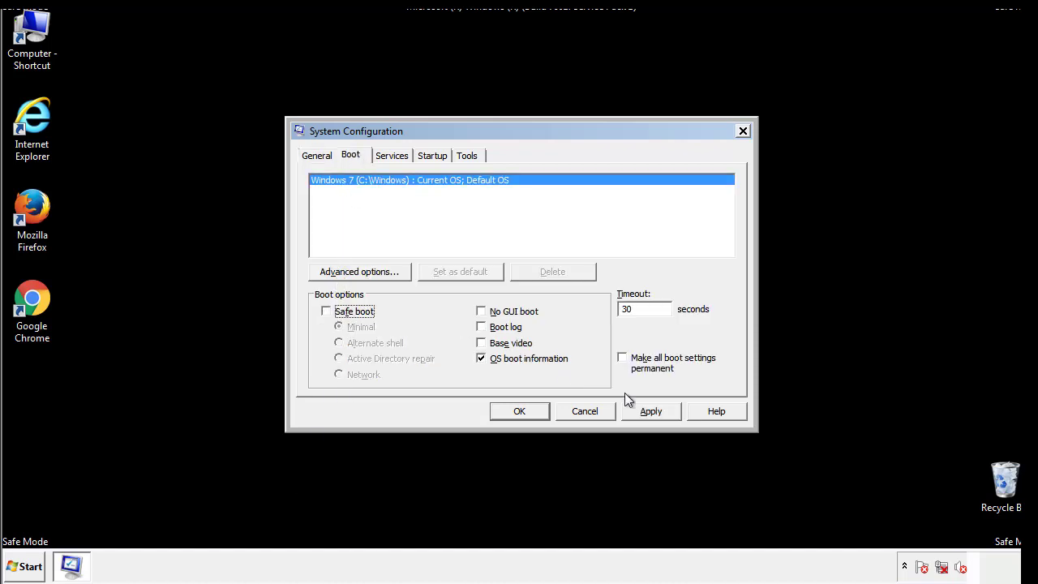
click(519, 411)
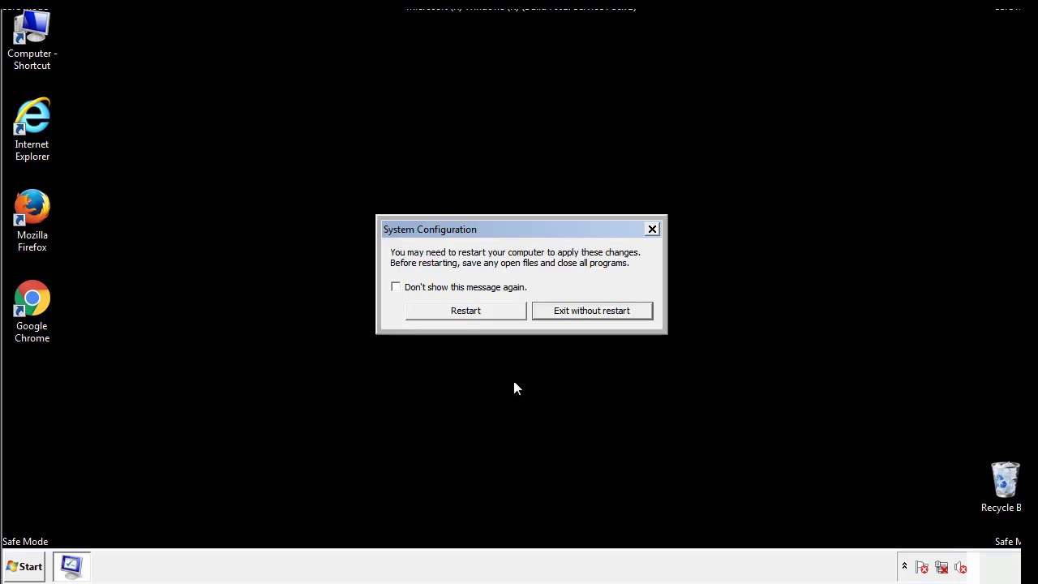